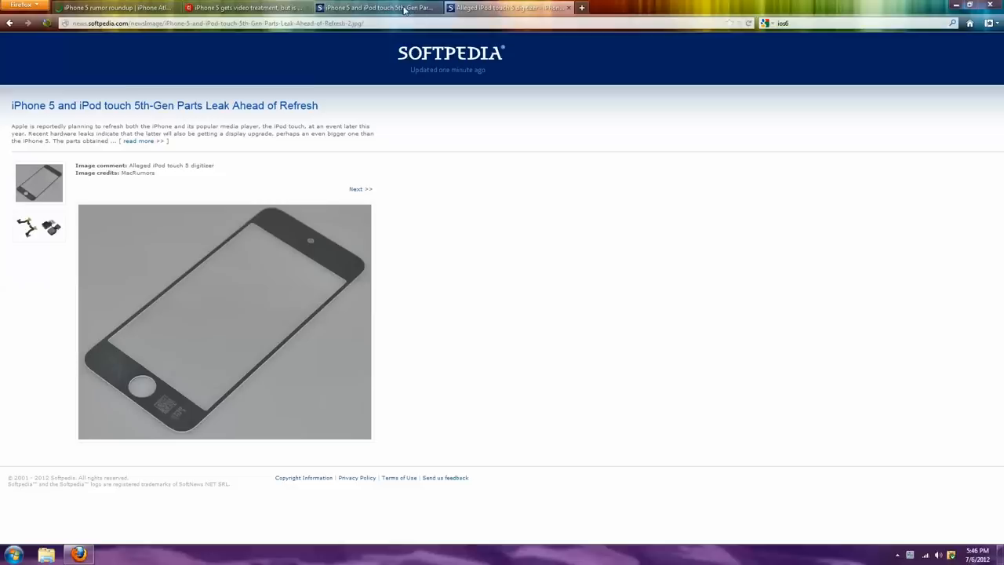
mouse_move(380, 7)
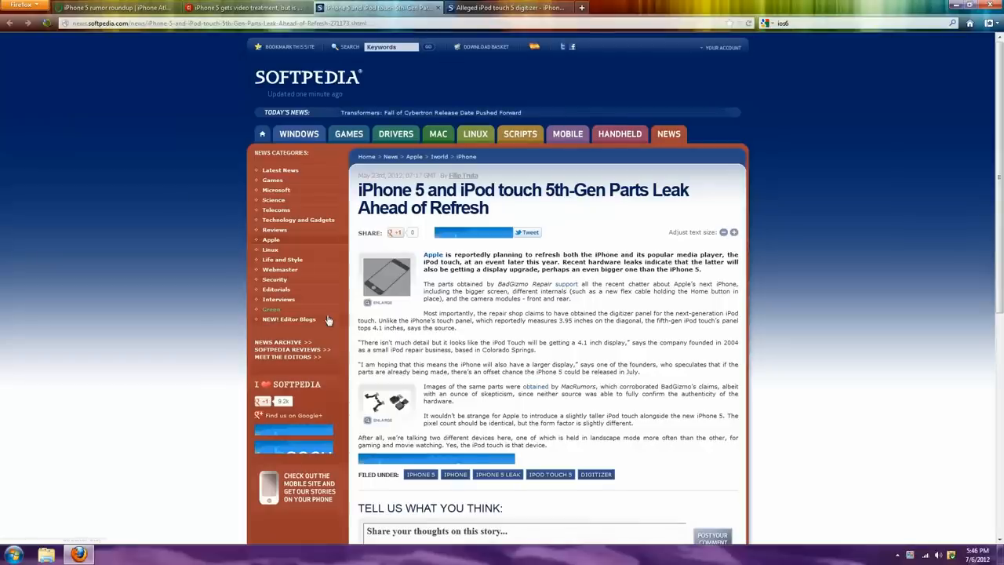
Advance the Softpedia gallery to the Home button flex cable and cameras image.
scroll(down, 3)
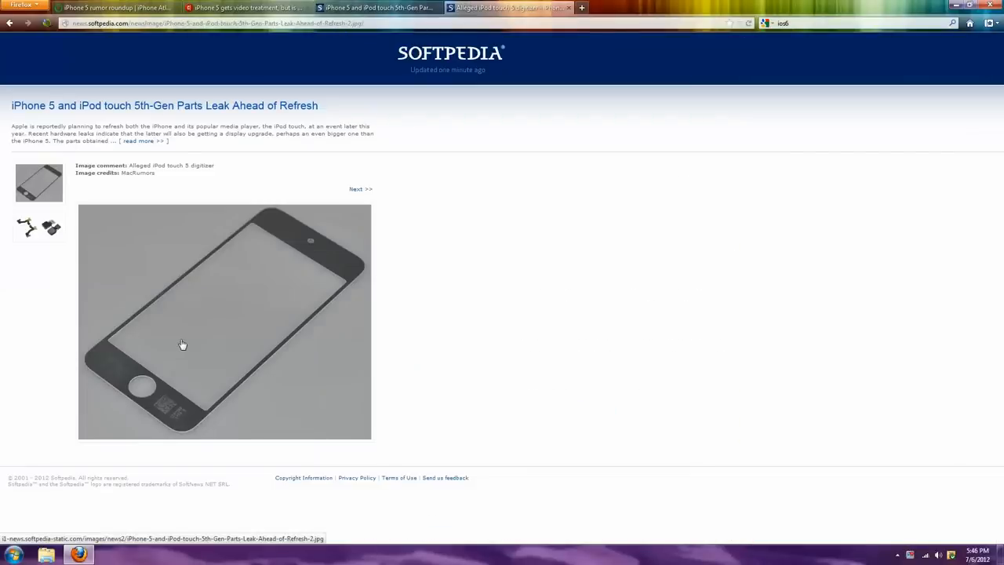
mouse_move(208, 335)
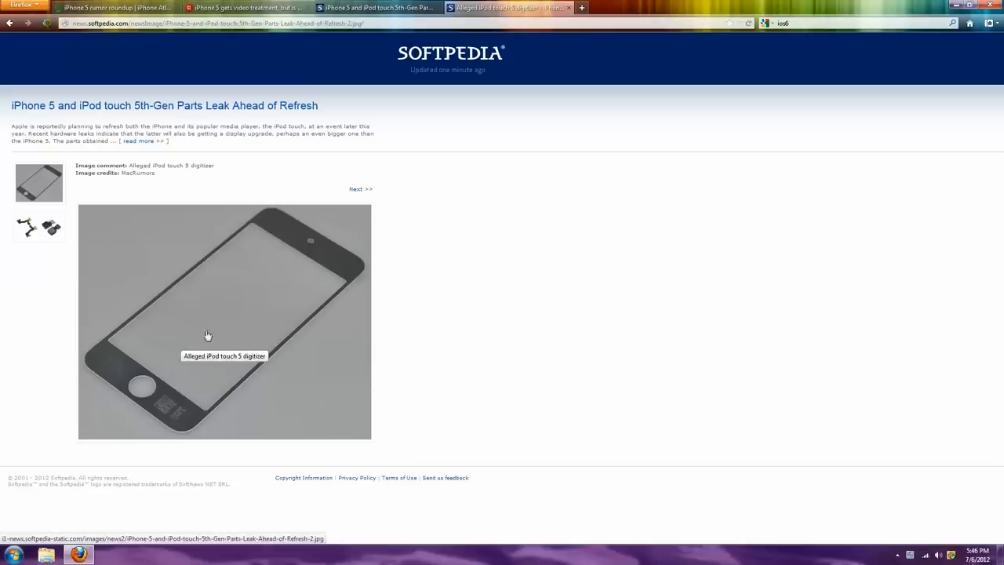
mouse_move(489, 315)
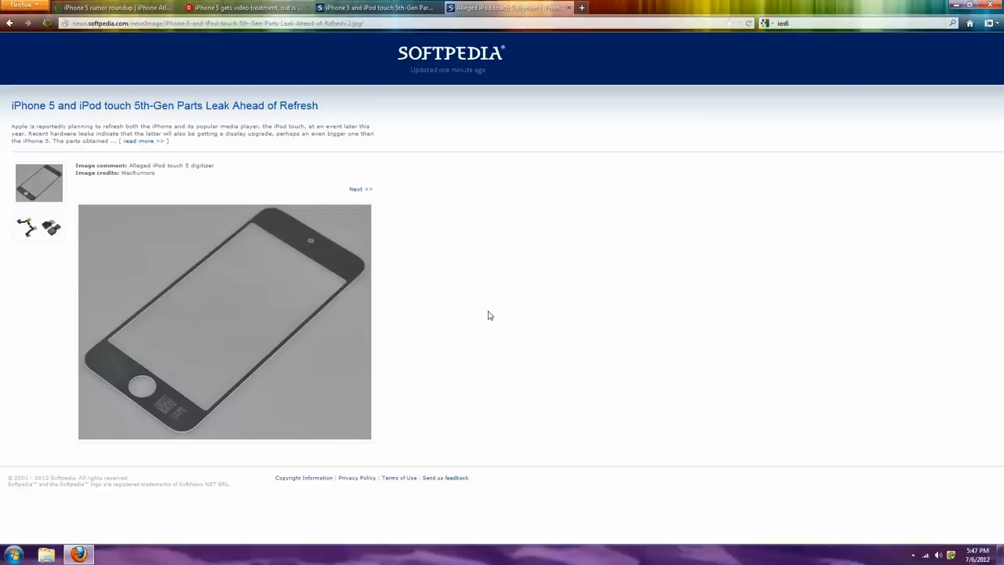
click(360, 188)
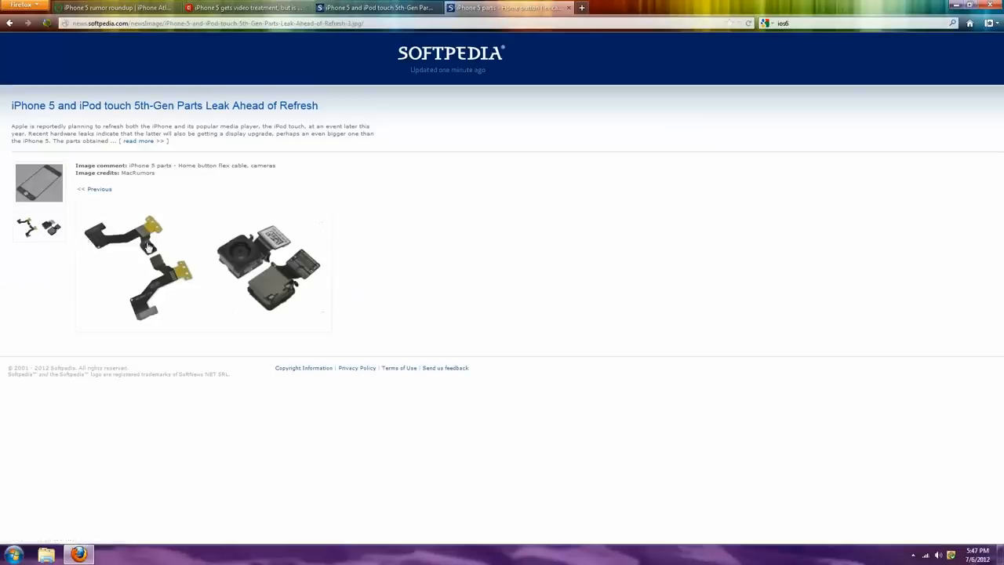
mouse_move(126, 250)
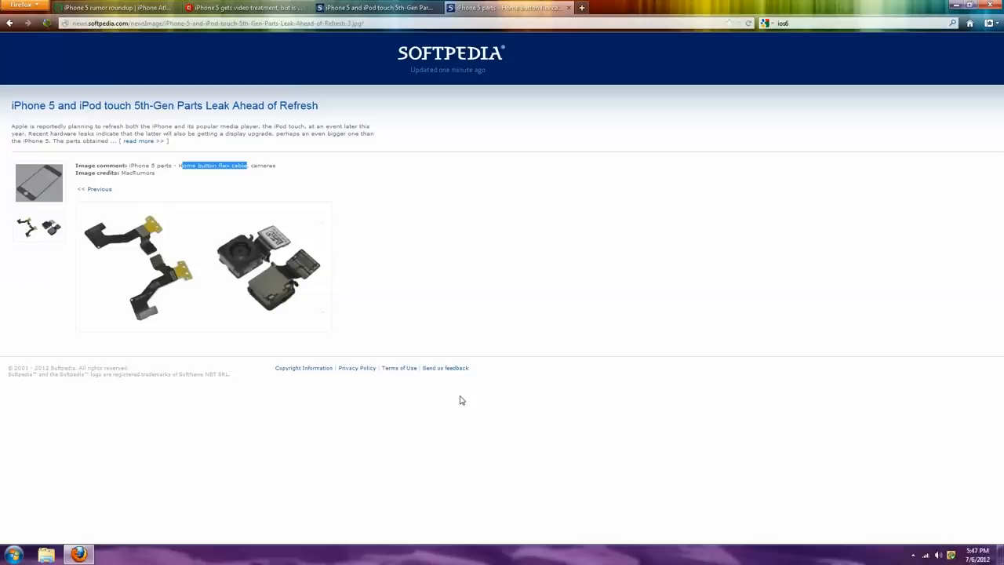
mouse_move(191, 116)
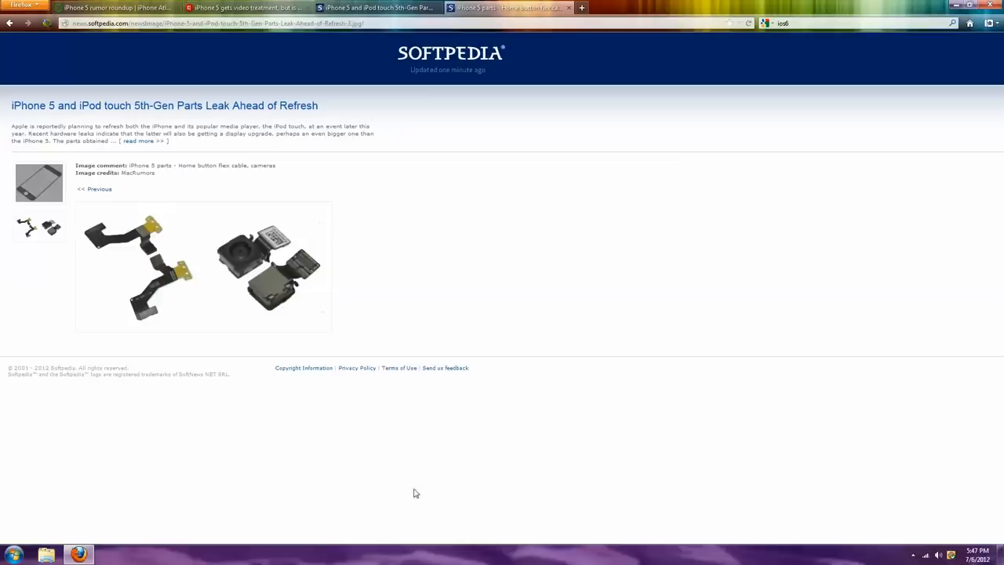
mouse_move(260, 268)
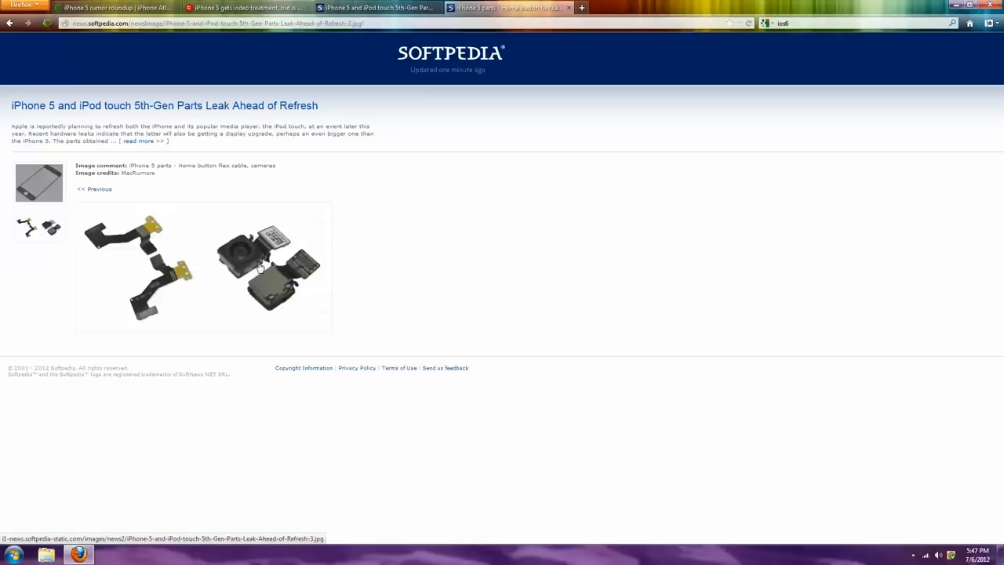
mouse_move(261, 266)
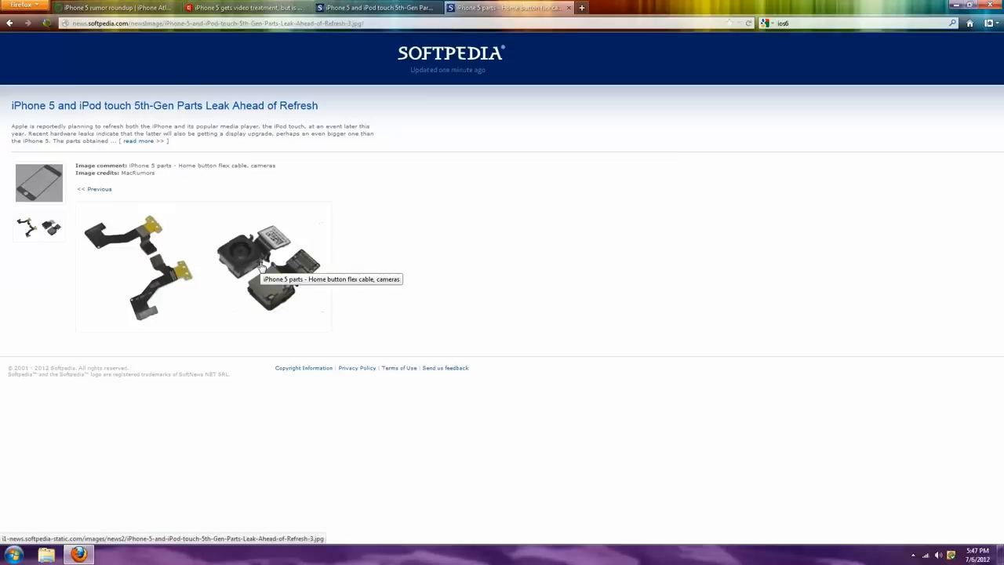
mouse_move(428, 271)
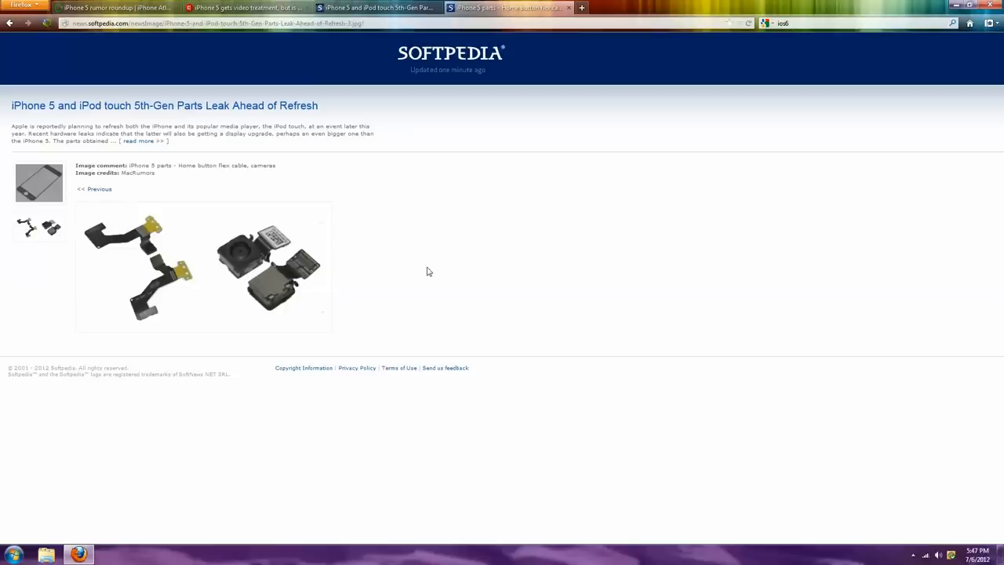
mouse_move(261, 260)
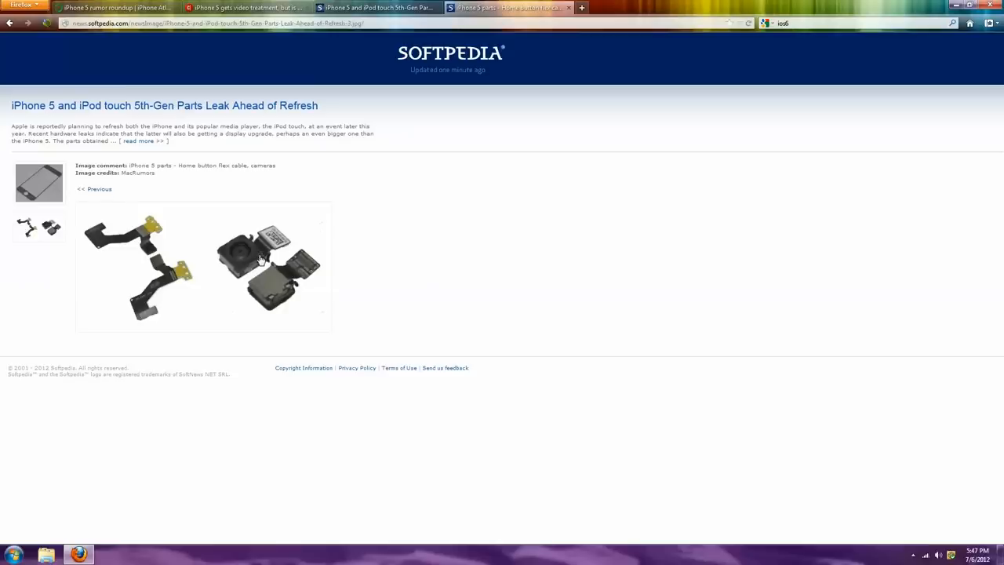
mouse_move(296, 267)
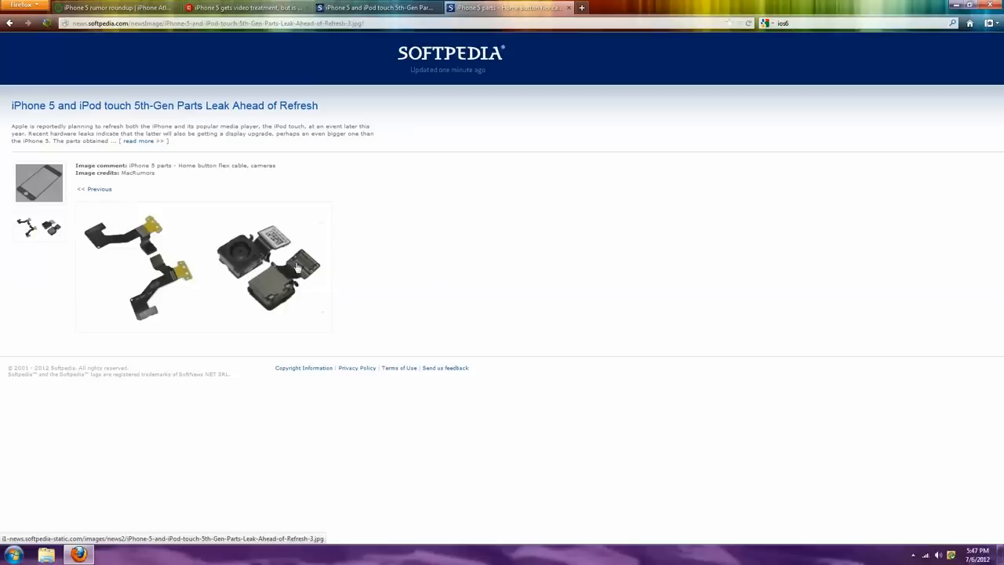
mouse_move(439, 259)
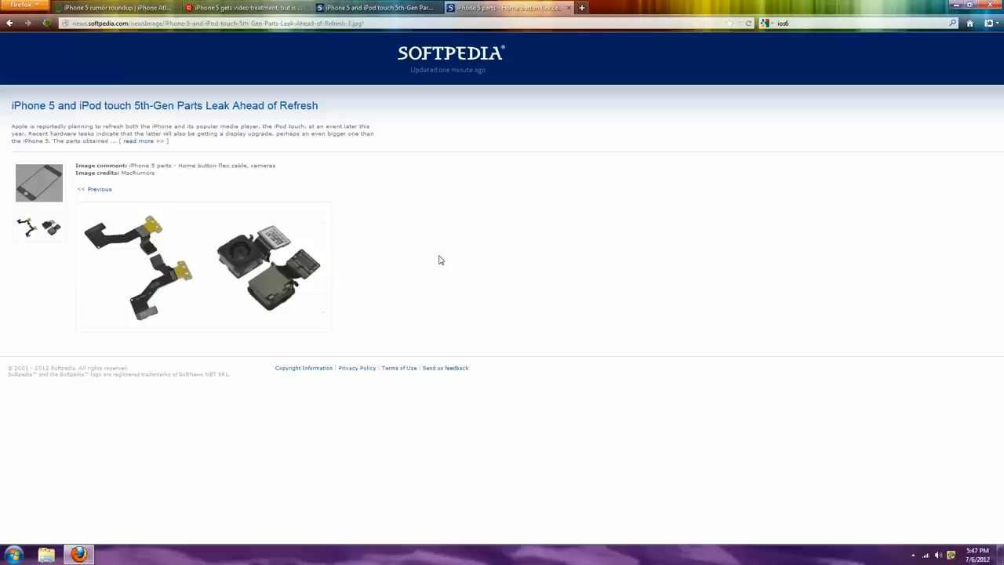
mouse_move(424, 230)
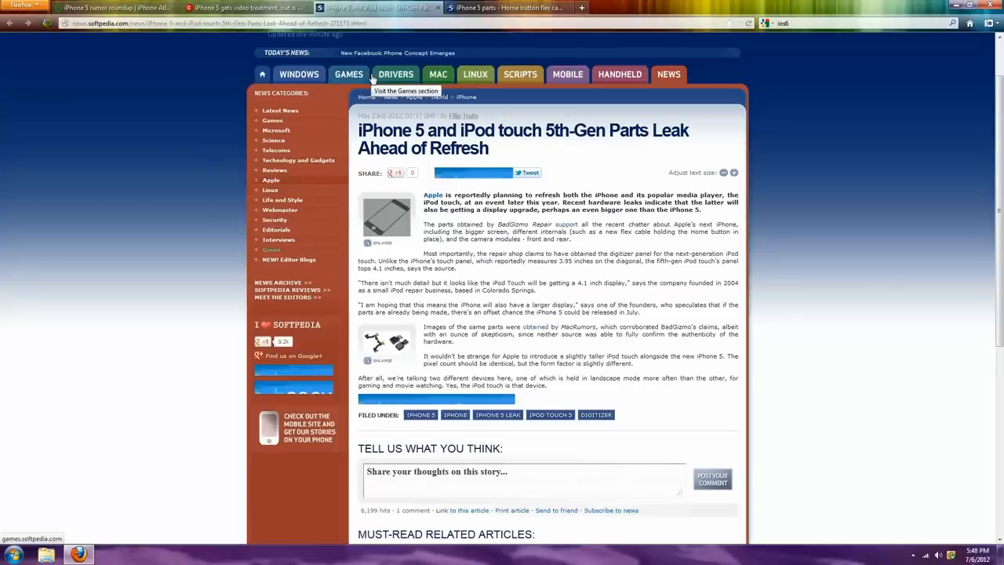
mouse_move(501, 280)
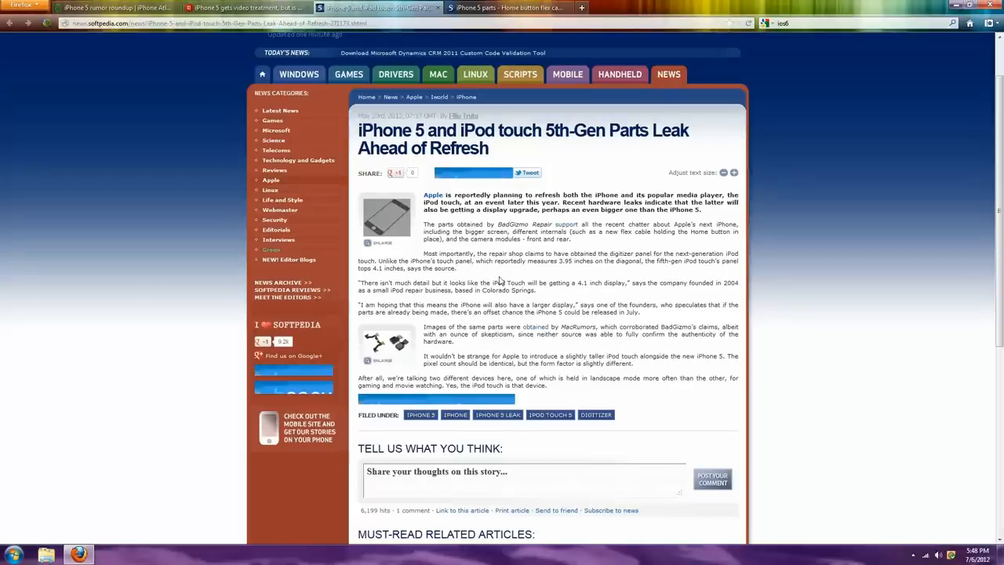
mouse_move(574, 262)
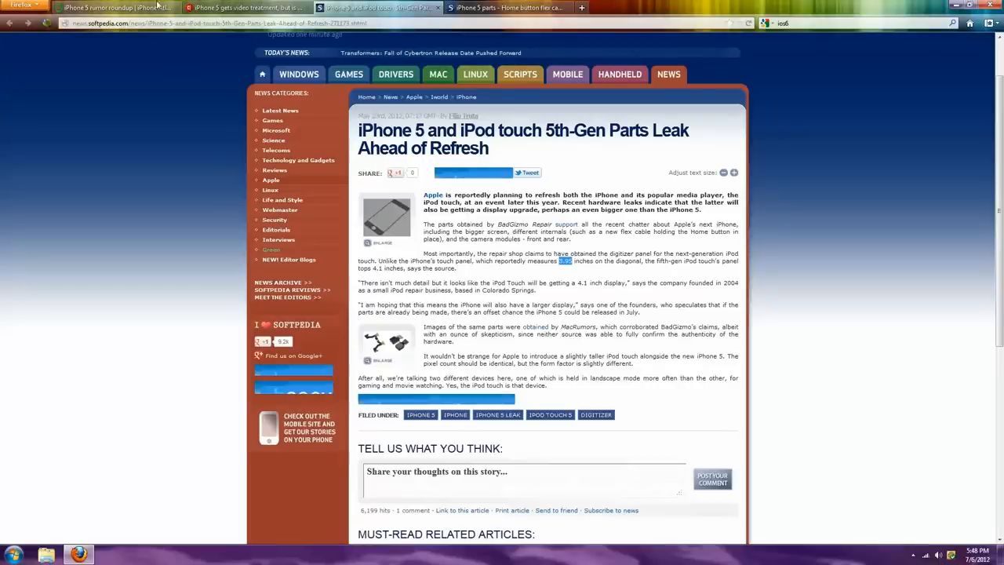
Switch to the CNET 'iPhone 5 rumor roundup' tab.
click(114, 7)
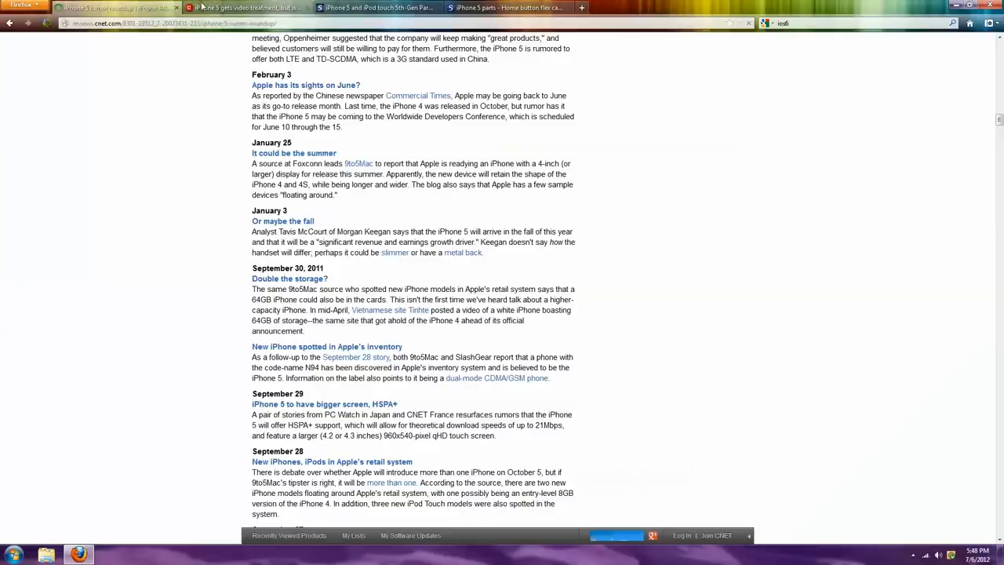
click(247, 7)
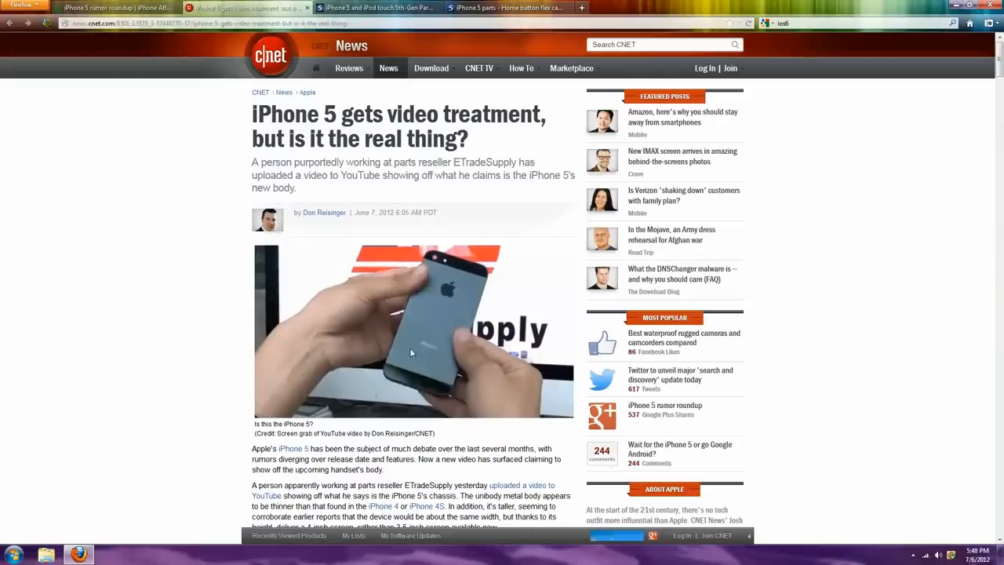
mouse_move(421, 317)
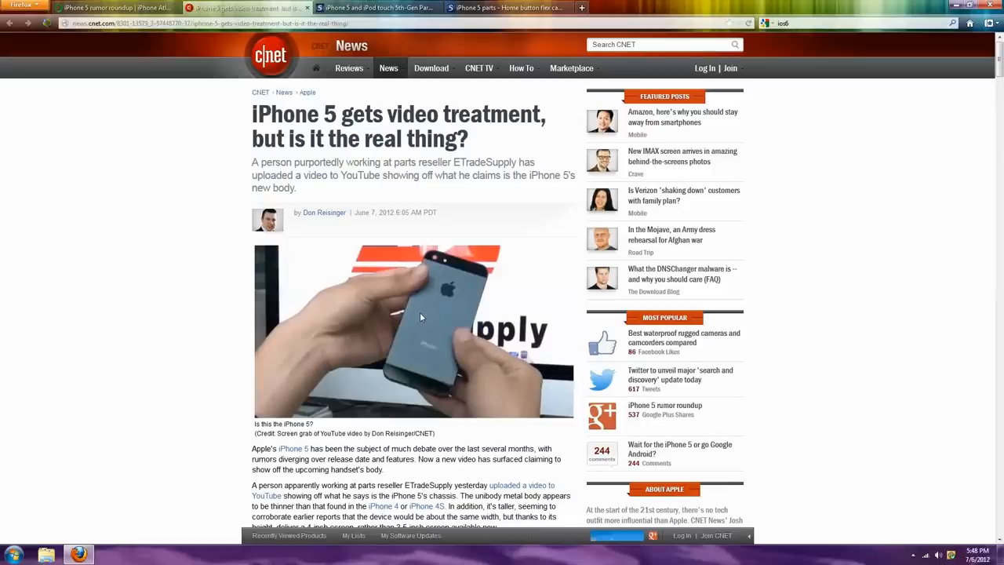
mouse_move(437, 307)
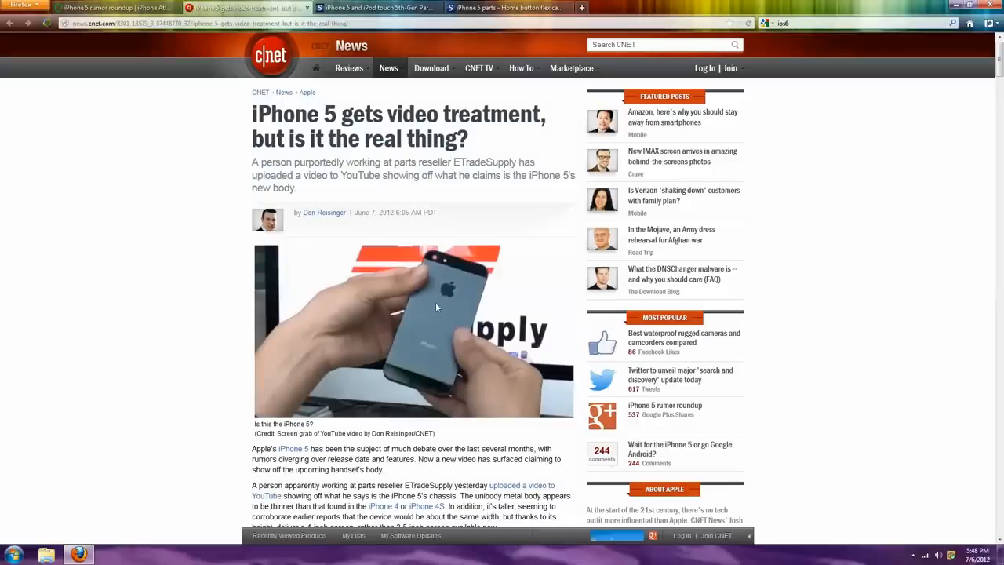
click(113, 7)
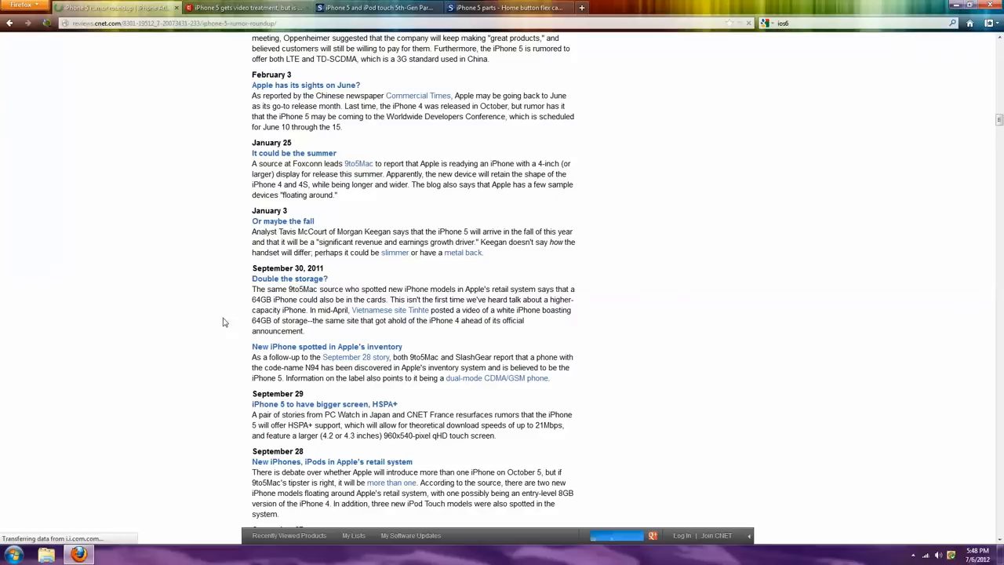
Scroll the roundup up to the spring 2012 Foxconn, dock plug and 4.6-inch screen entries.
scroll(up, 3)
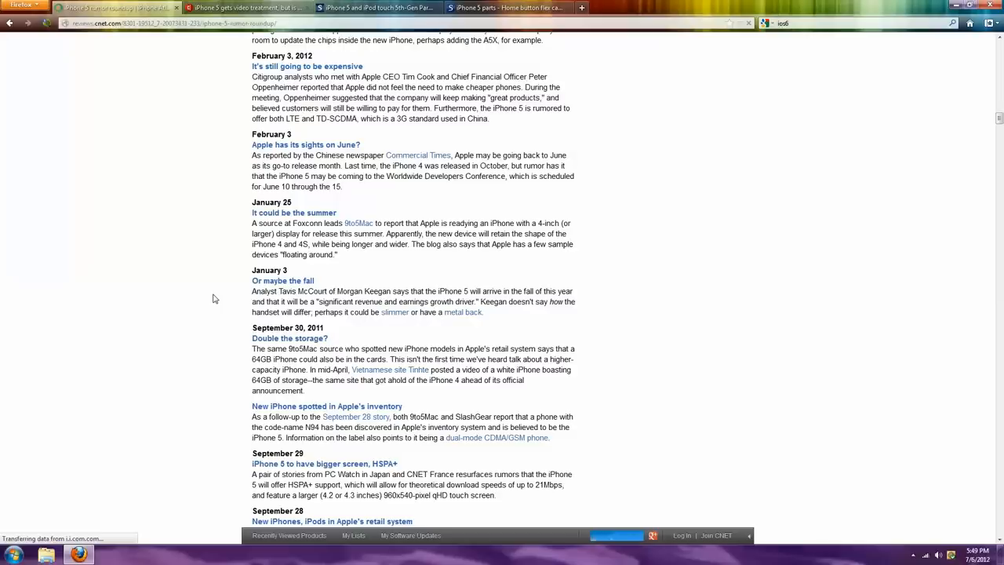
scroll(up, 3)
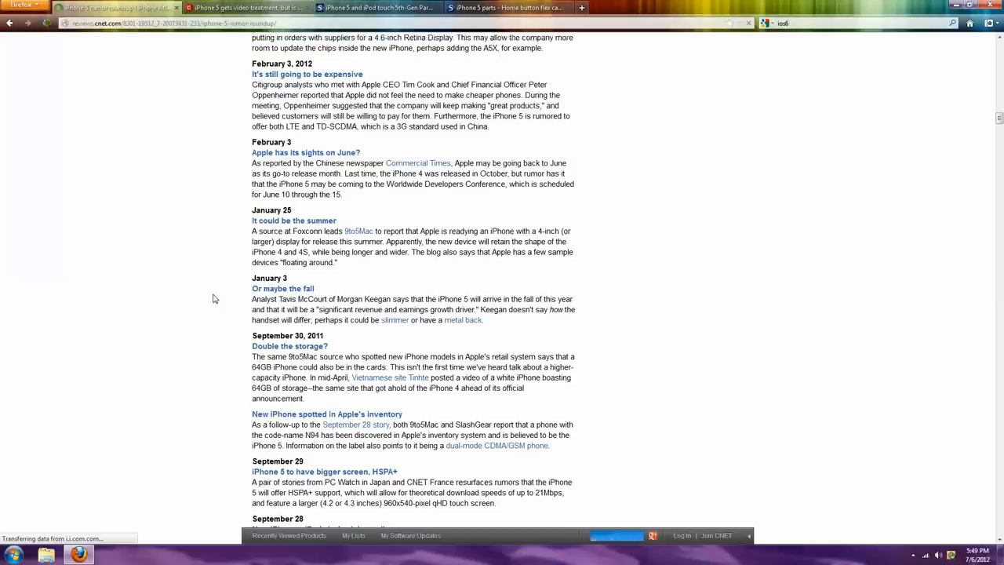
scroll(up, 3)
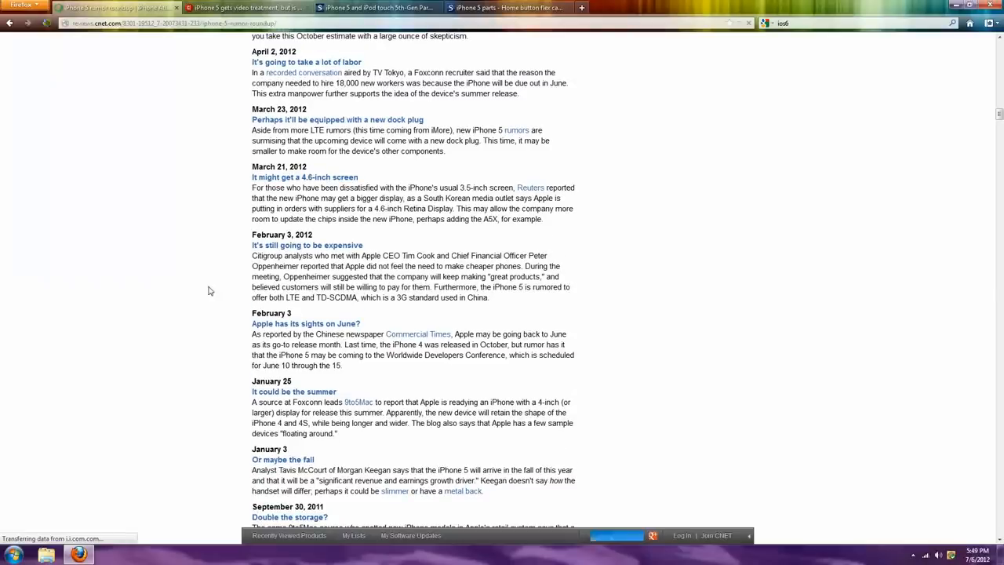
scroll(up, 3)
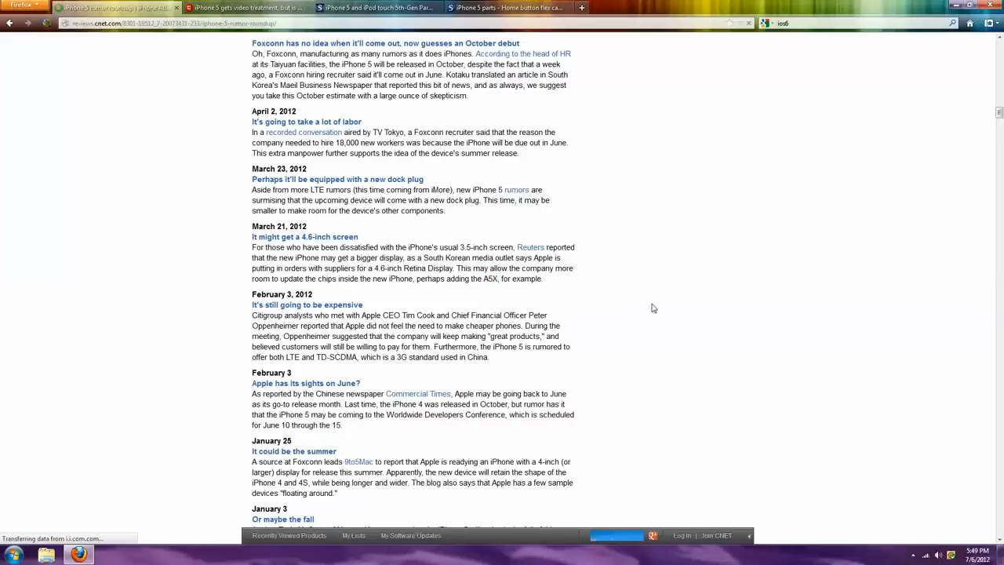
Scroll up to the Liquidmetal entry, then view the 'iPhone 5 gets video treatment' article.
scroll(up, 3)
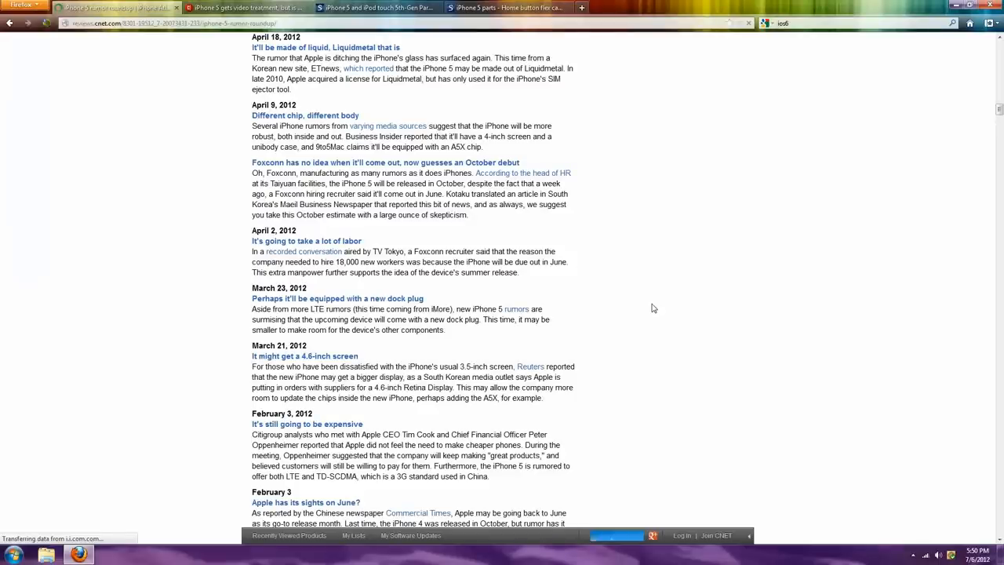
mouse_move(598, 286)
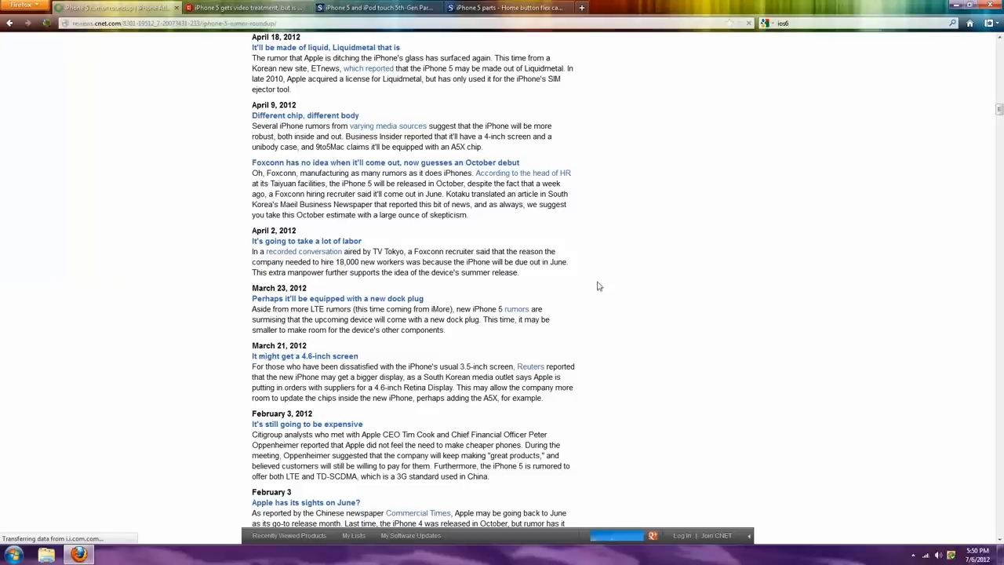
mouse_move(588, 298)
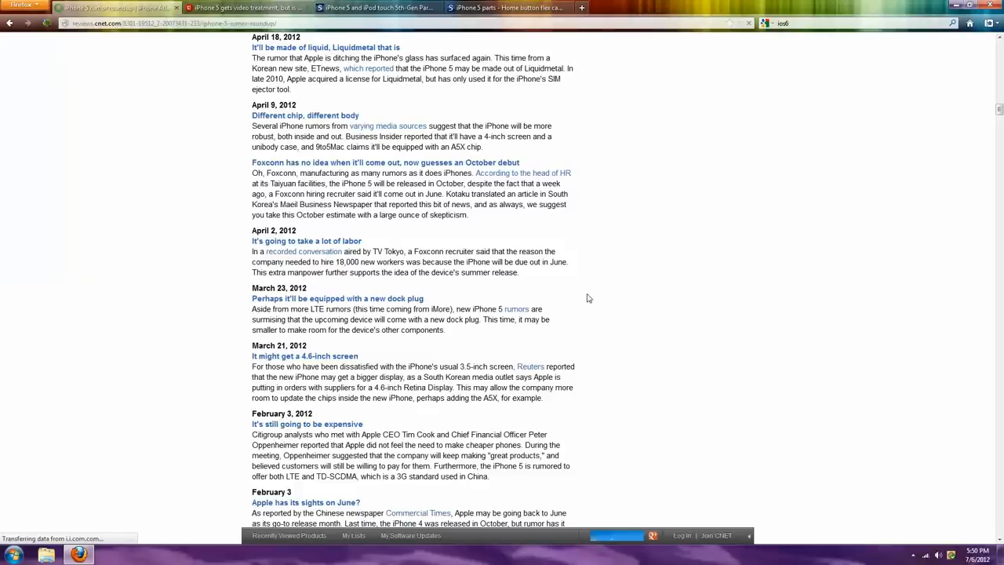
mouse_move(337, 298)
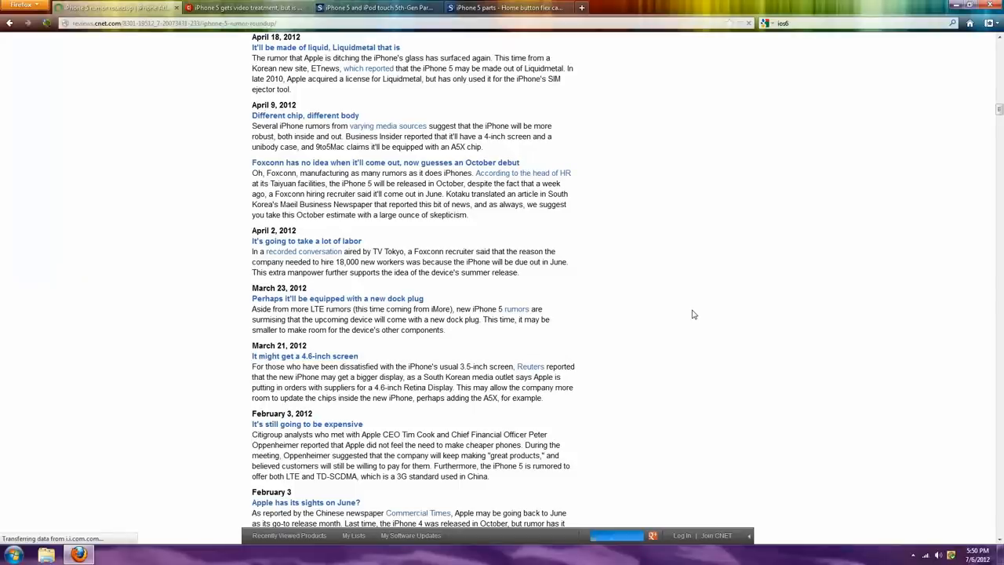
click(247, 7)
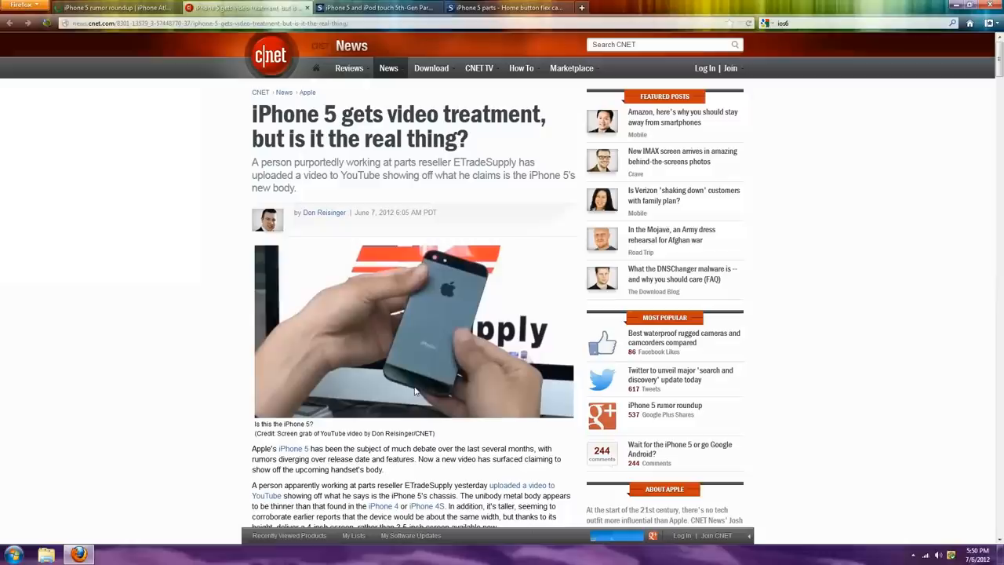
mouse_move(405, 317)
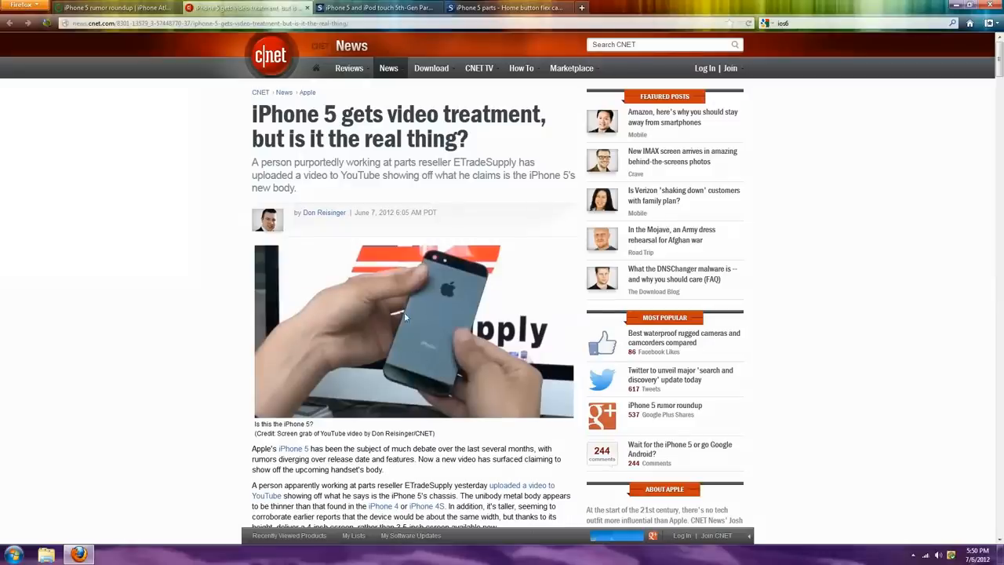
mouse_move(421, 394)
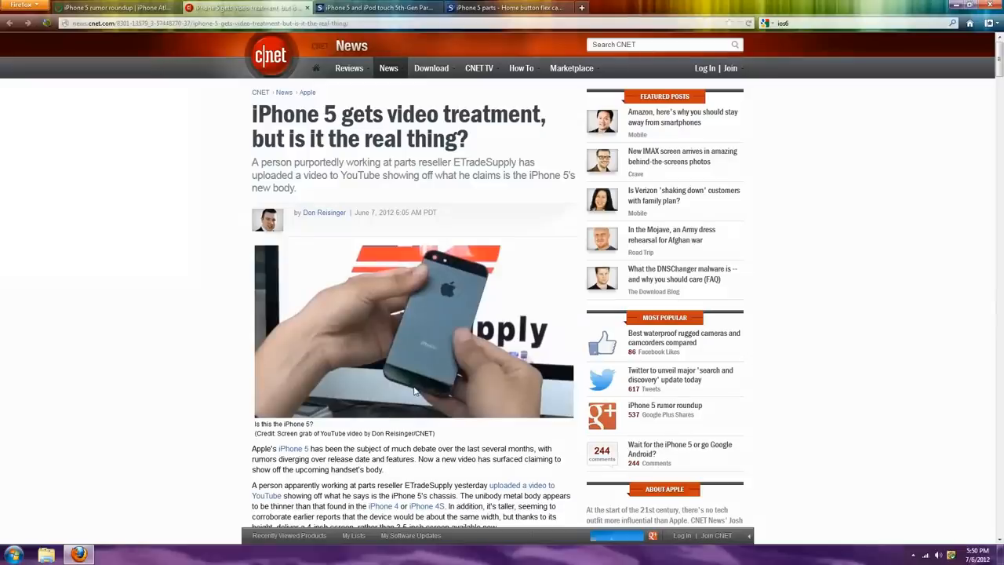
mouse_move(451, 271)
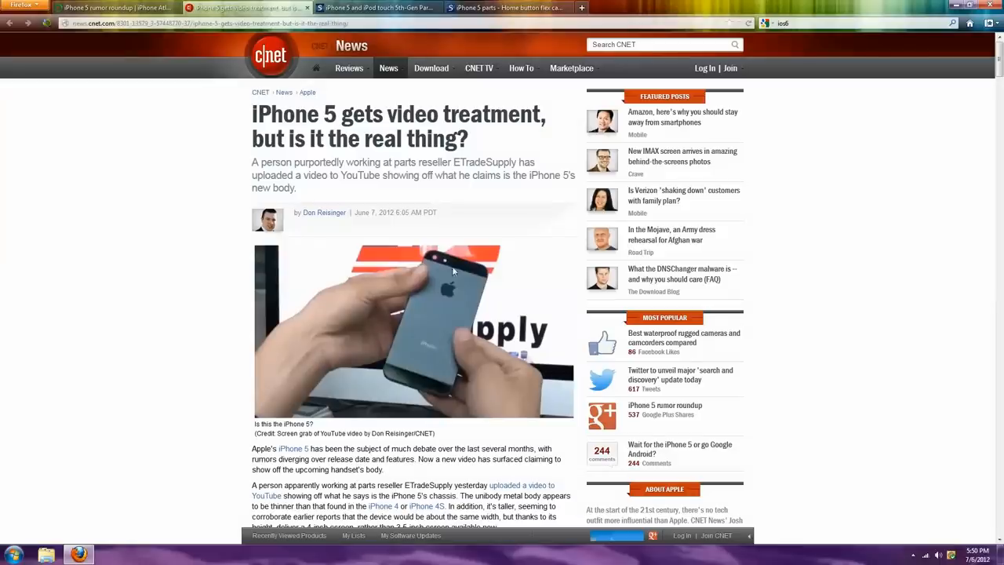
mouse_move(479, 267)
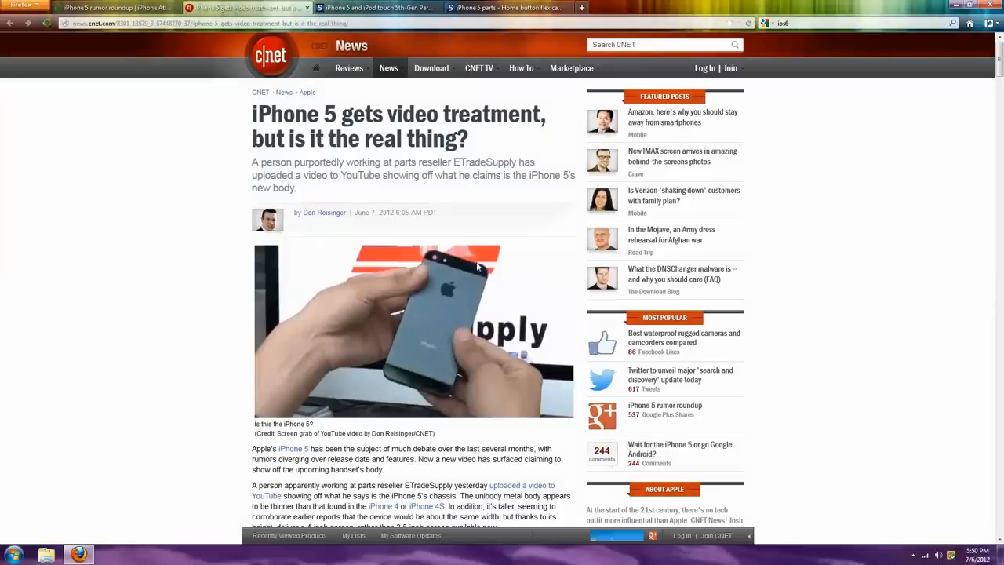
mouse_move(438, 404)
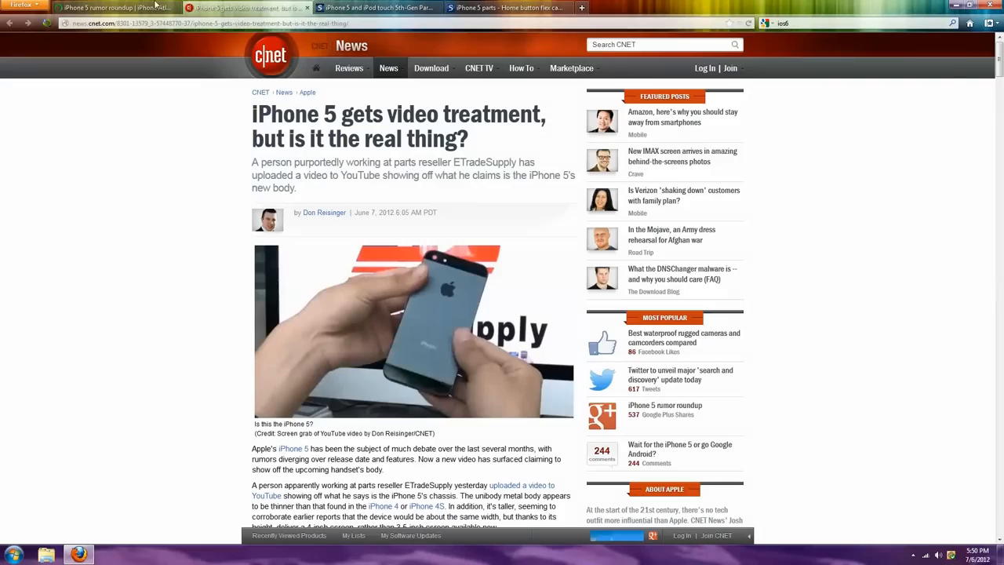
Return to the CNET iPhone 5 rumor roundup tab.
click(110, 7)
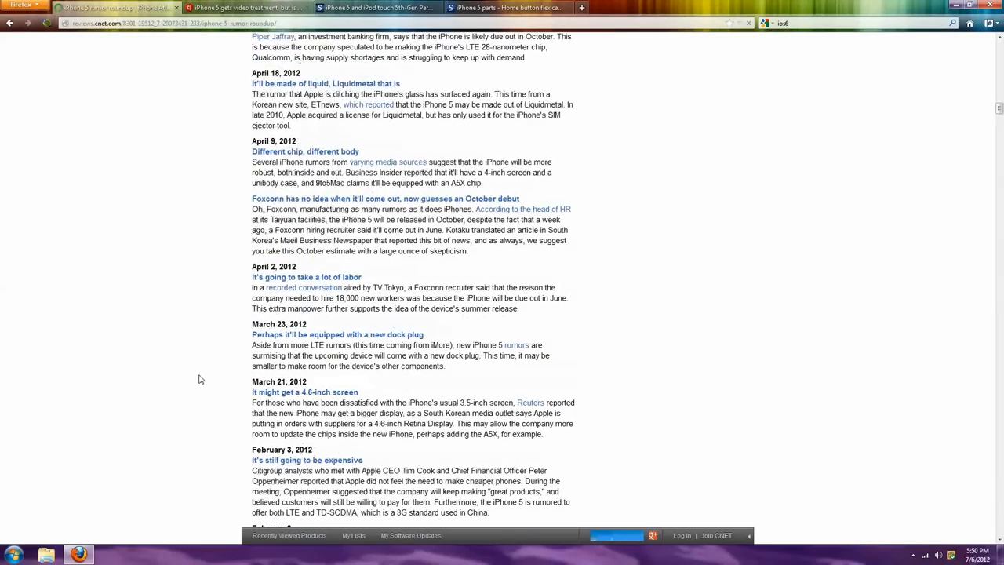
Scroll the roundup up to the June 18, 2012 post-WWDC bigger-iPhone entries.
scroll(up, 3)
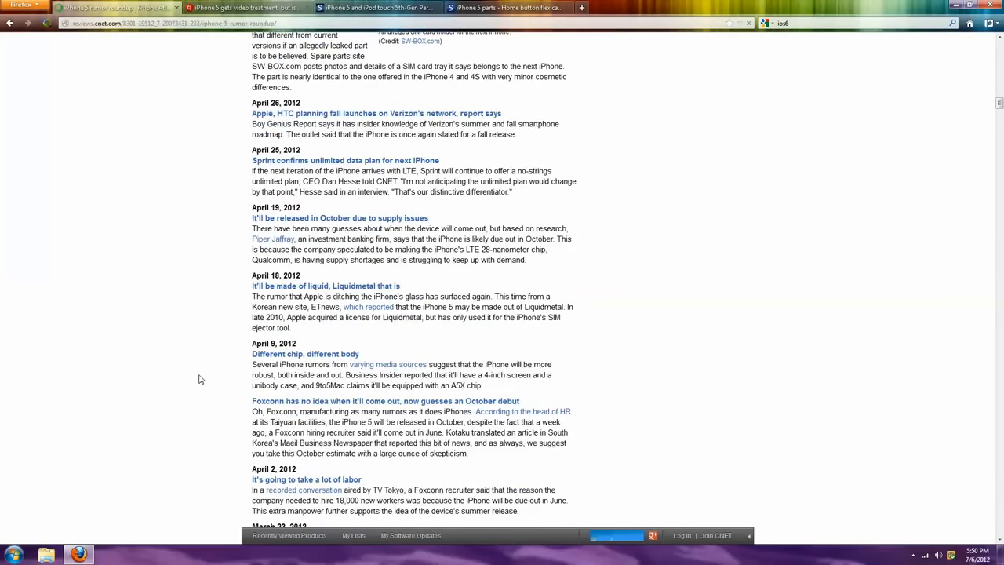
scroll(up, 3)
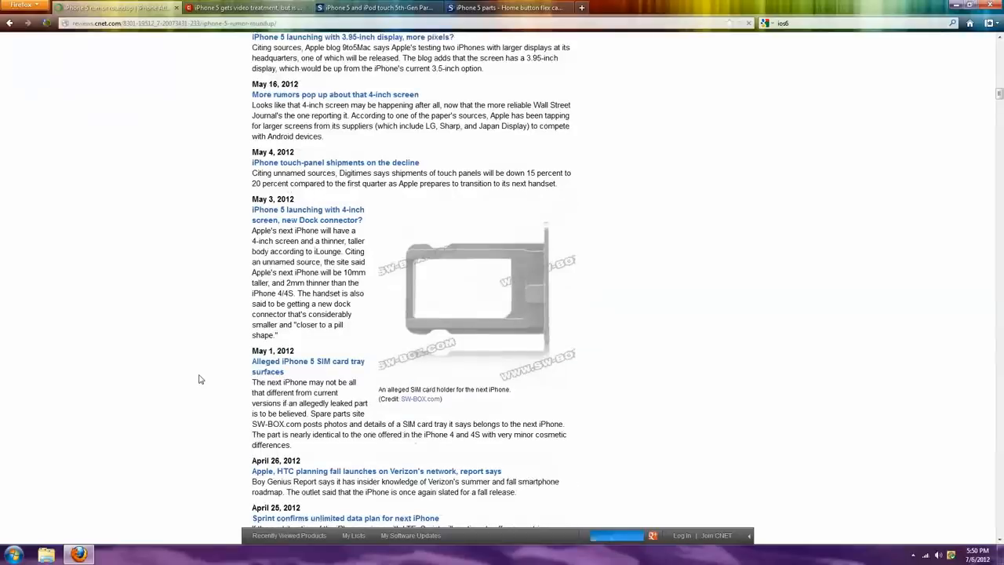
scroll(up, 3)
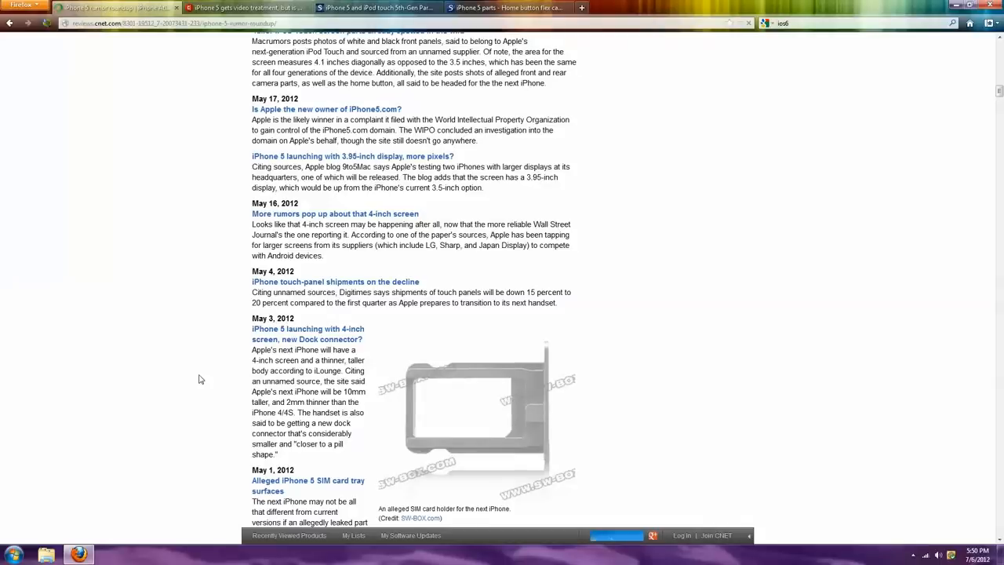
scroll(up, 3)
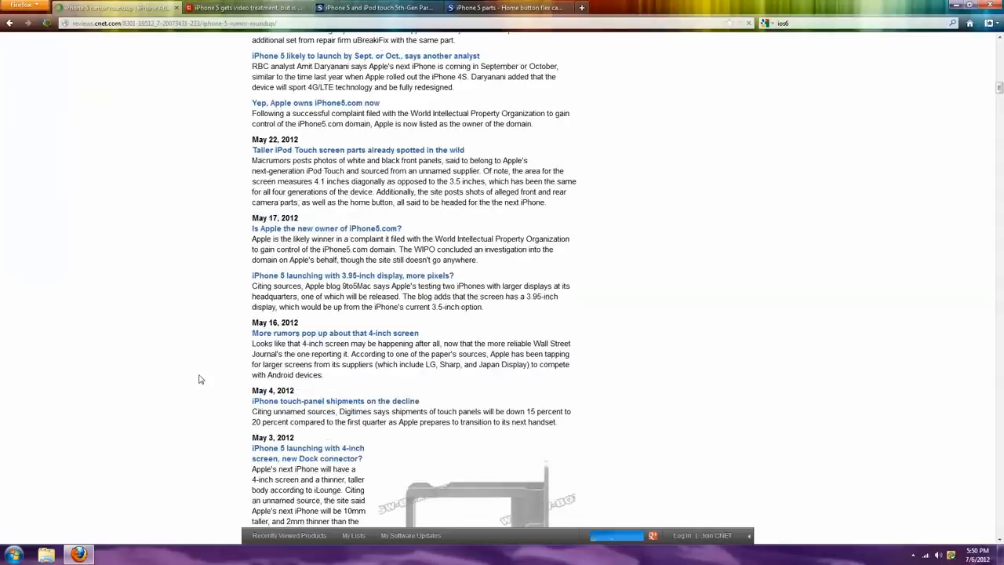
scroll(up, 3)
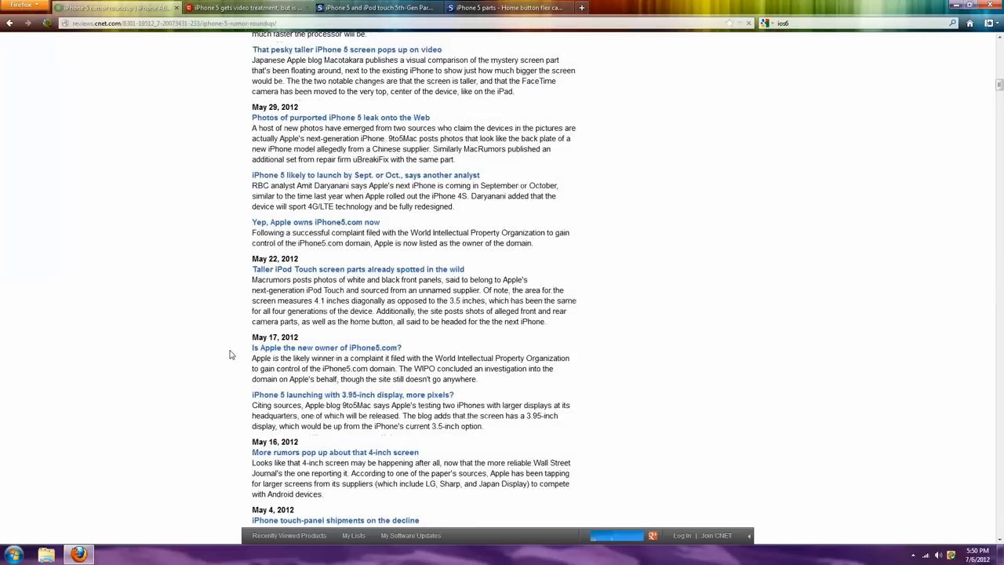
scroll(up, 3)
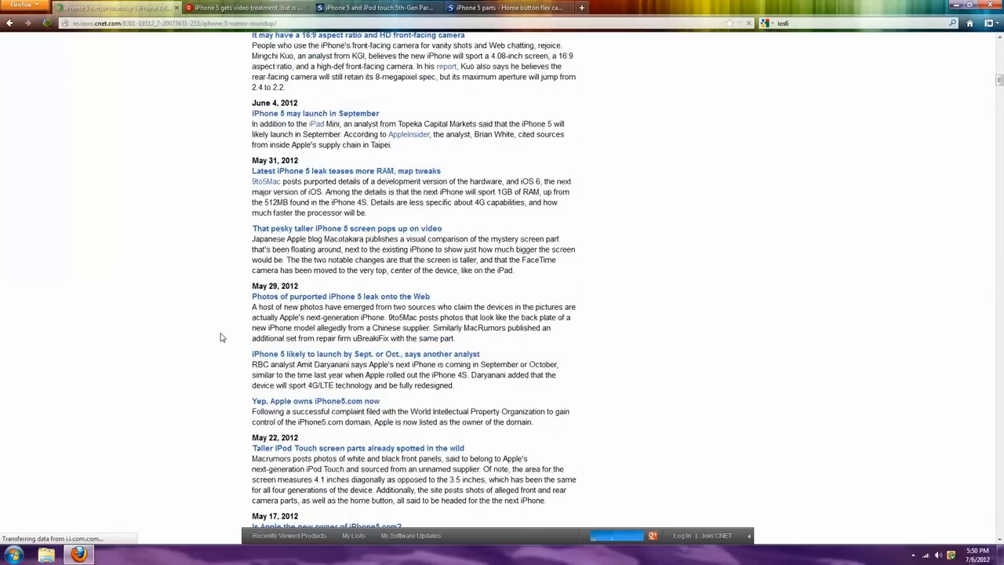
scroll(up, 3)
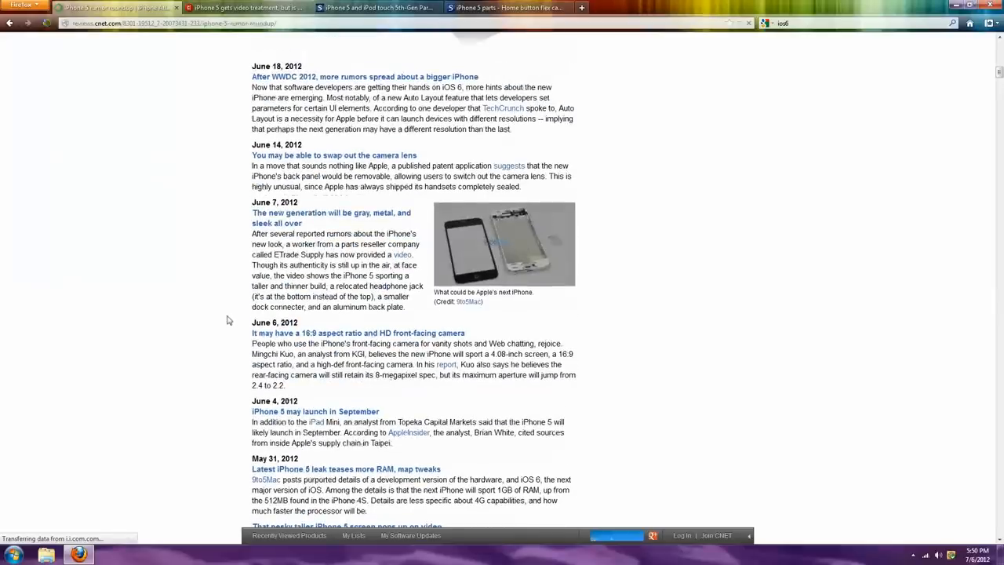
mouse_move(508, 237)
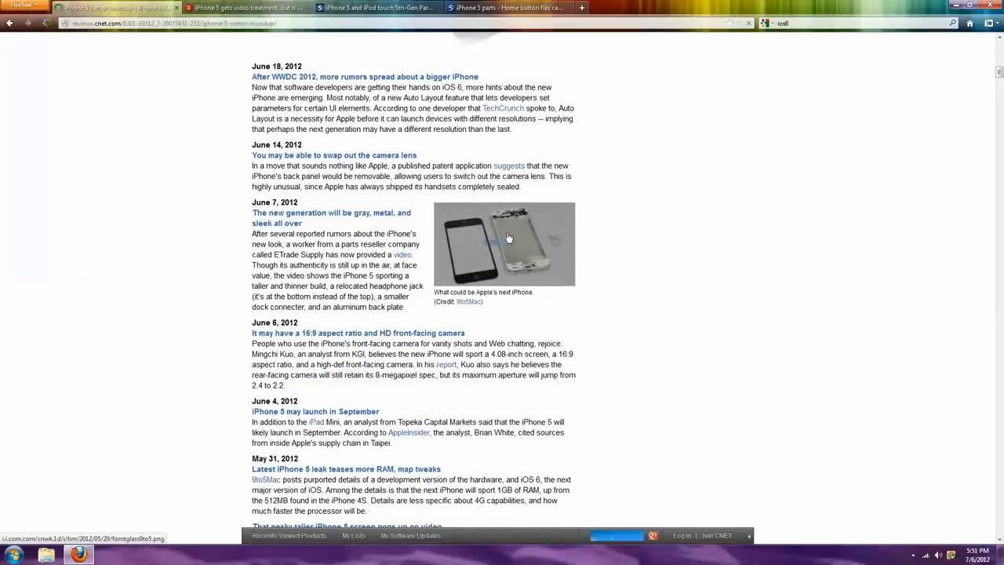
Enlarge the 9to5Mac photo of the leaked front glass and metal back frame.
click(504, 244)
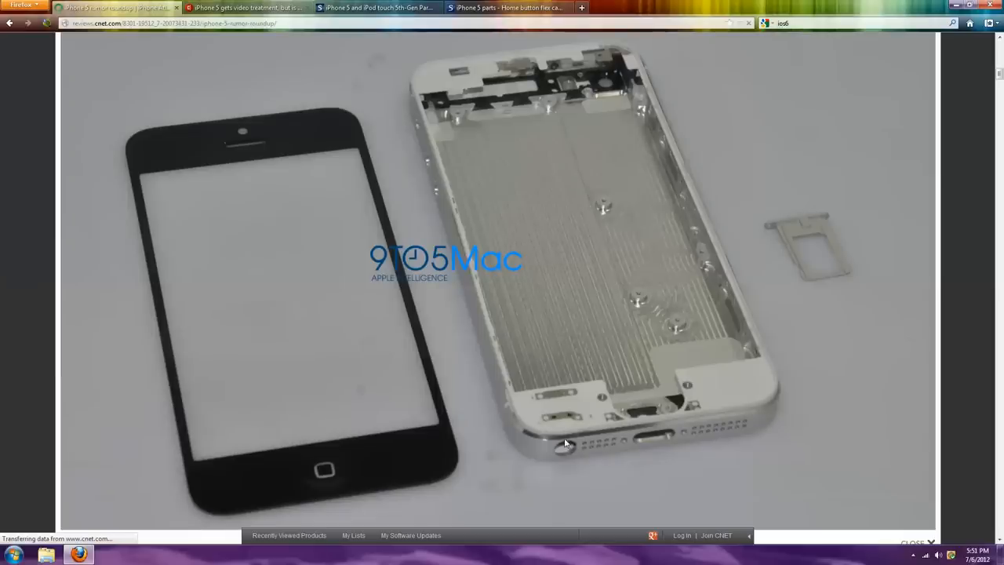
mouse_move(259, 328)
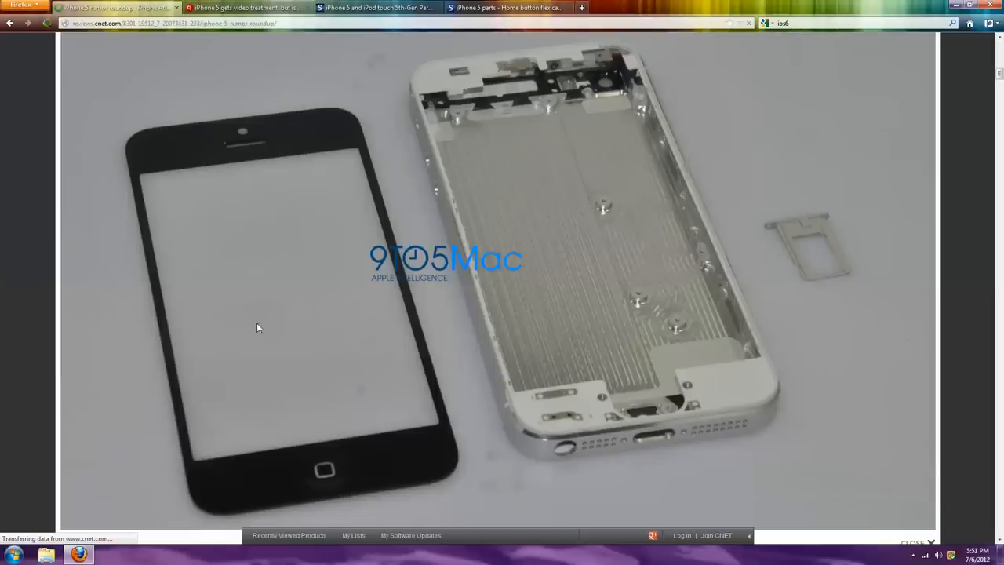
mouse_move(332, 251)
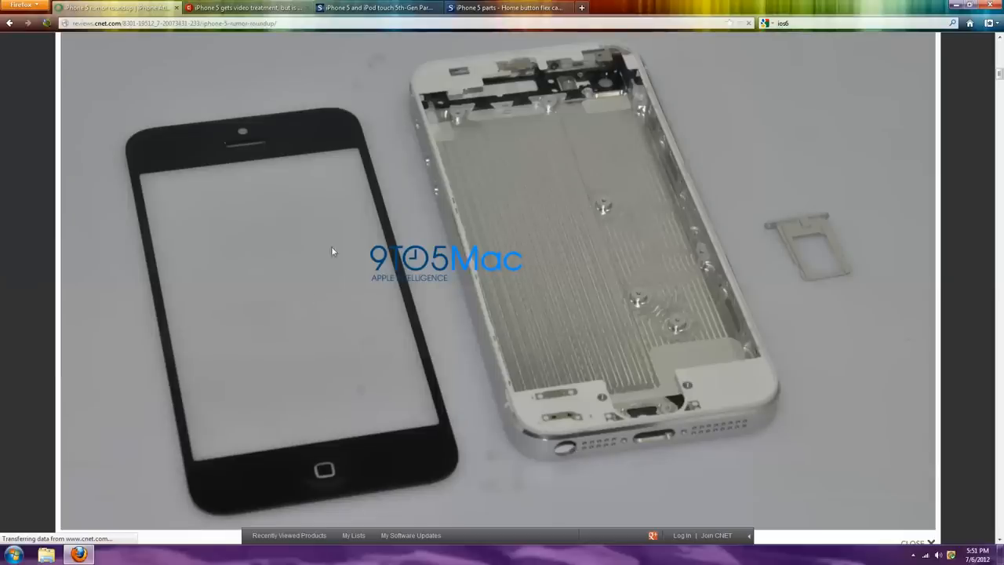
mouse_move(806, 235)
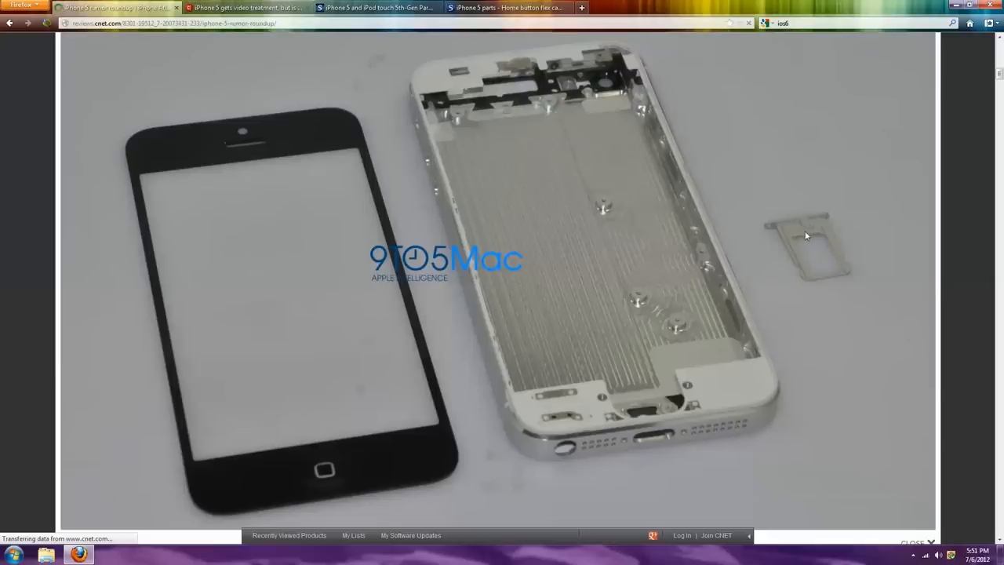
mouse_move(660, 439)
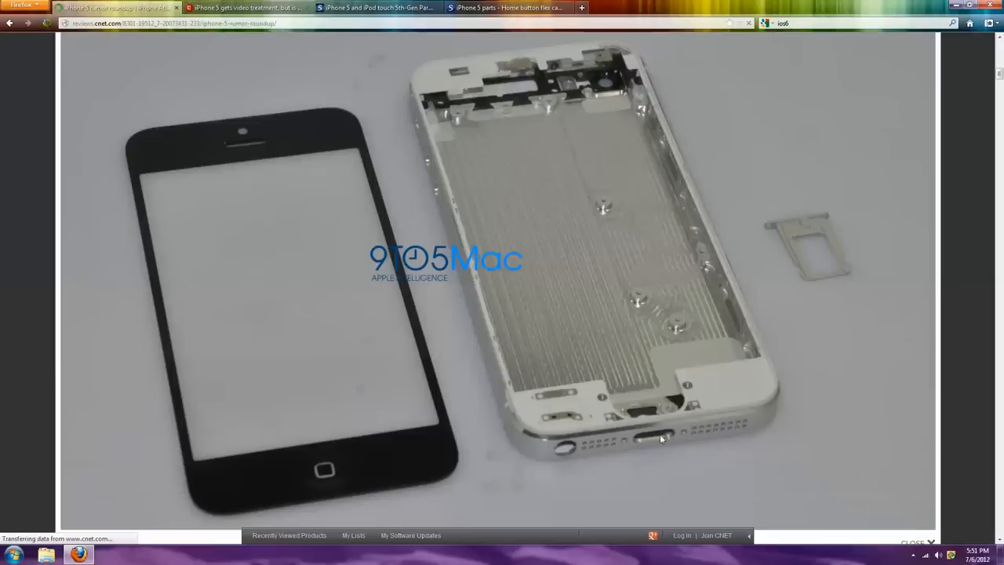
mouse_move(657, 433)
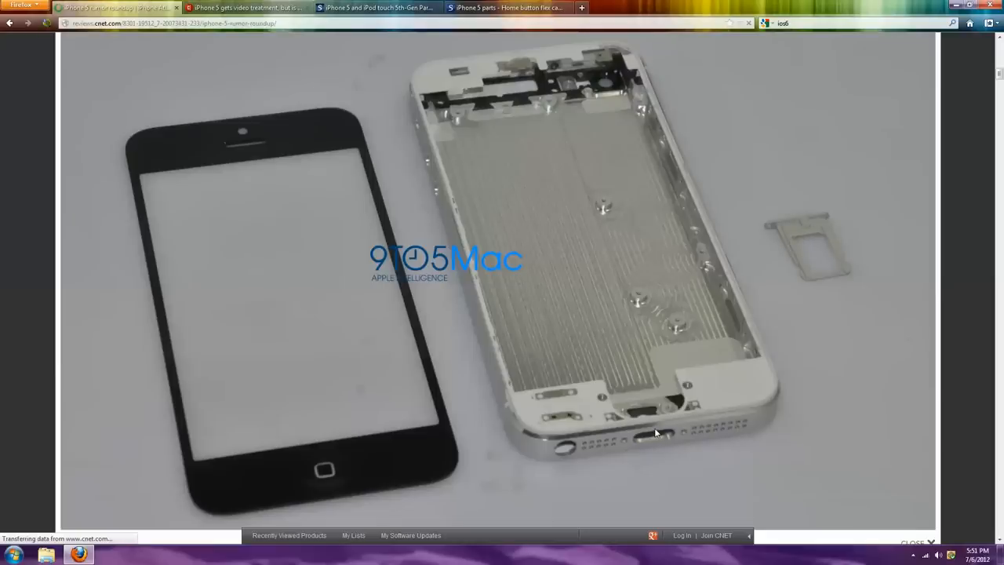
mouse_move(654, 438)
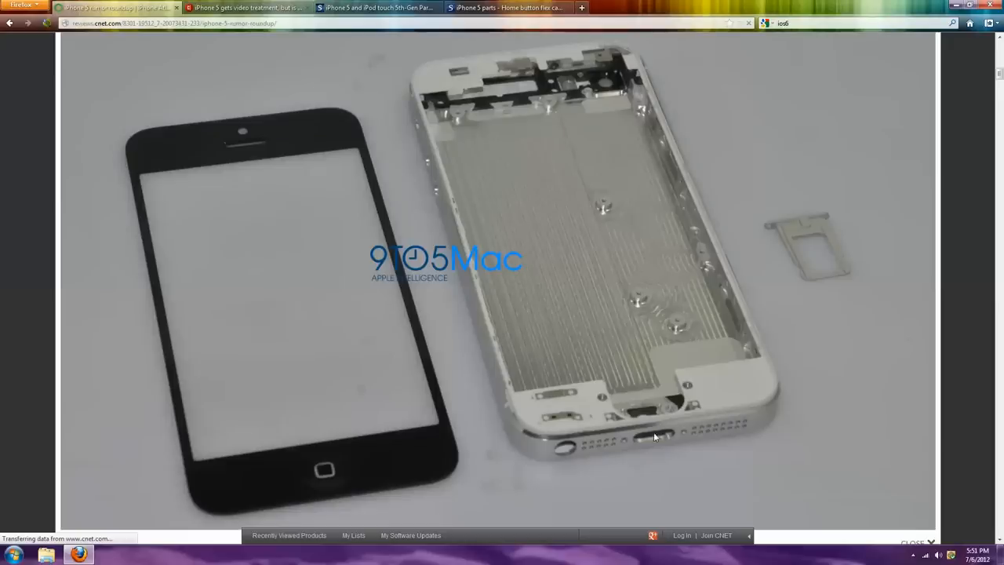
mouse_move(592, 208)
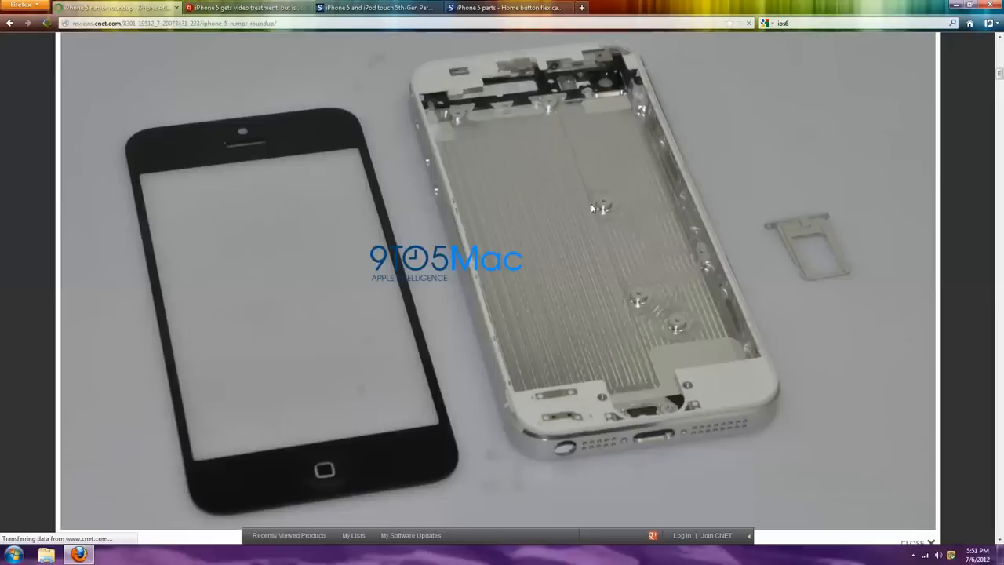
mouse_move(604, 82)
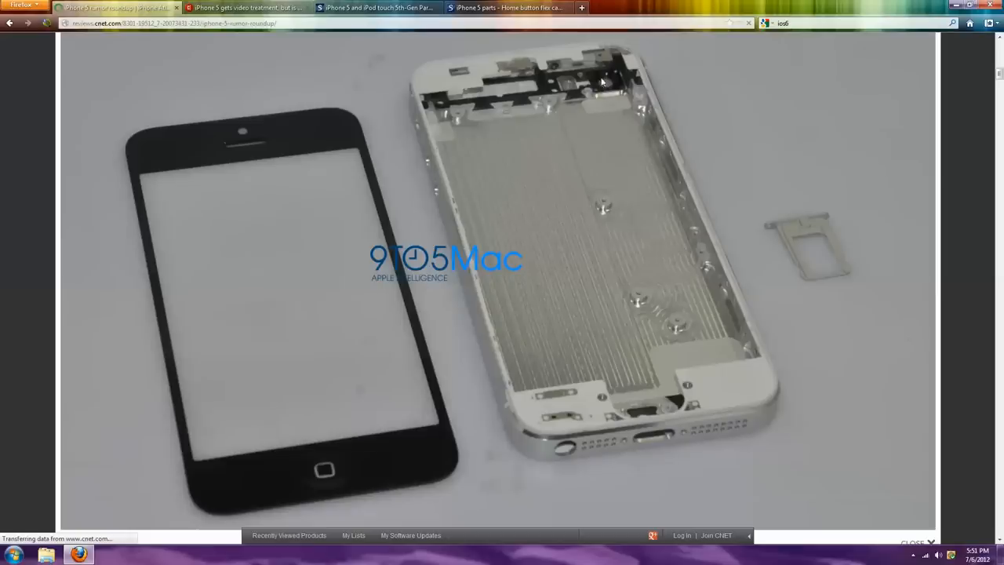
mouse_move(605, 96)
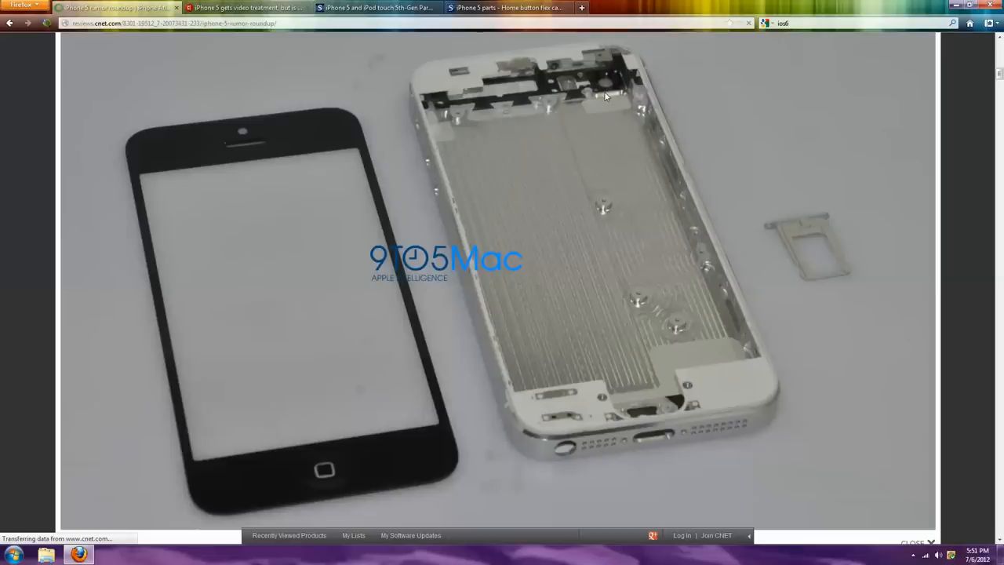
mouse_move(476, 216)
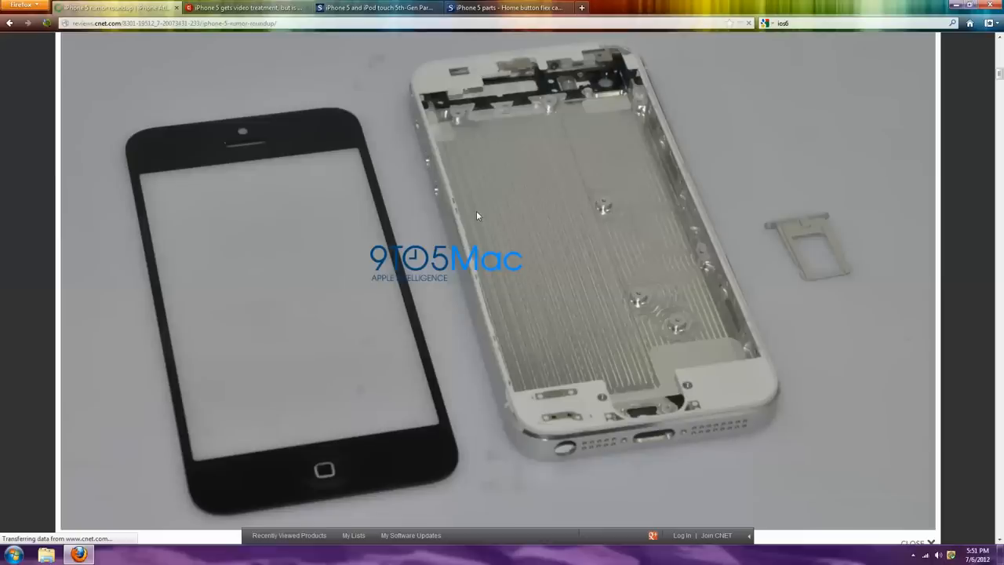
mouse_move(450, 124)
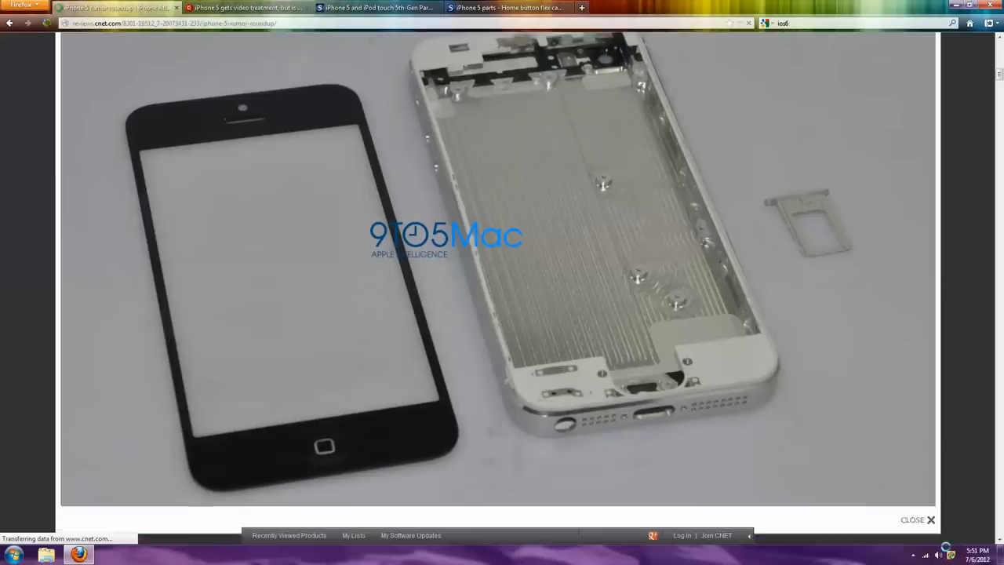
Scroll up the roundup and highlight 'LTE' in the June 21 world-phone entry.
scroll(down, 3)
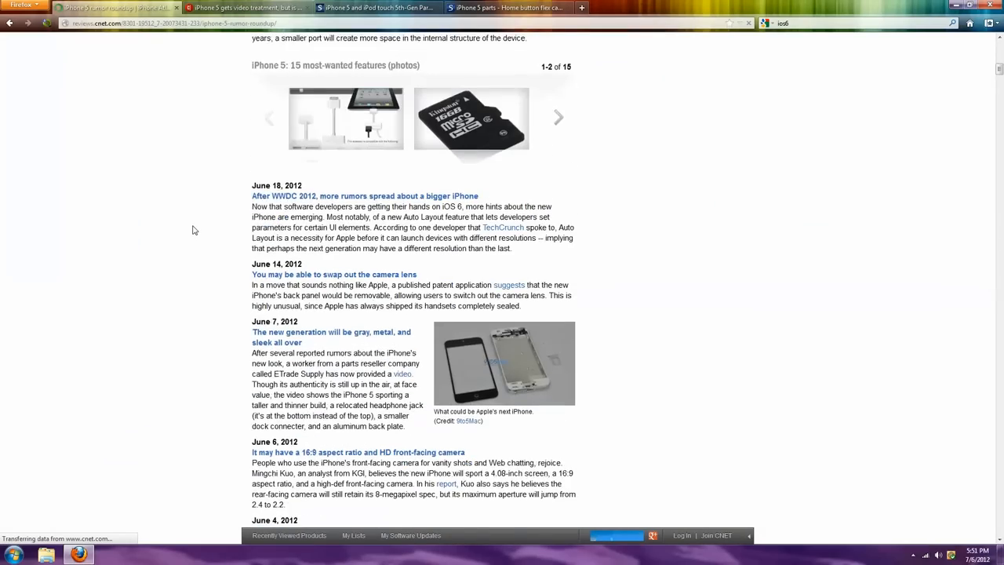
scroll(up, 3)
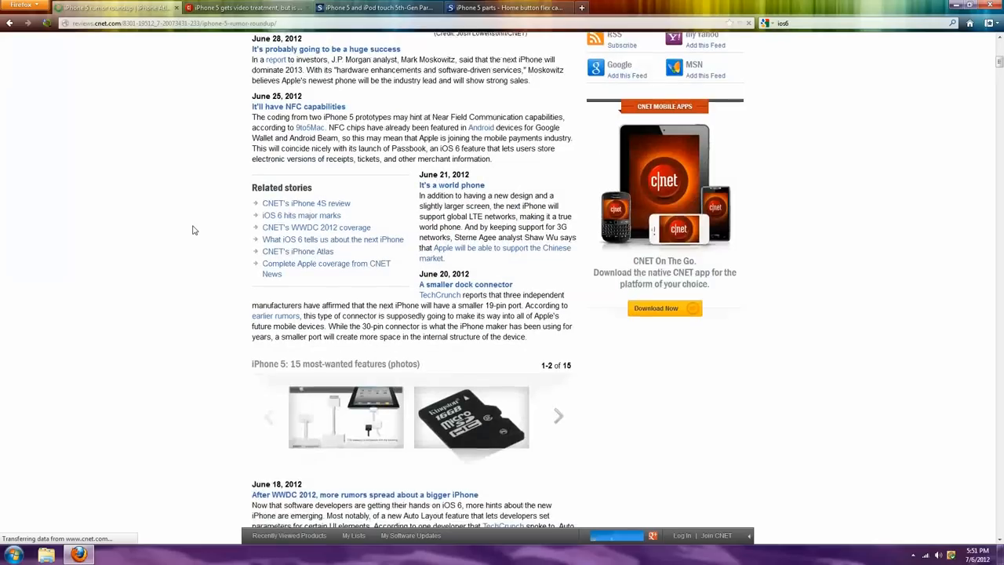
scroll(up, 3)
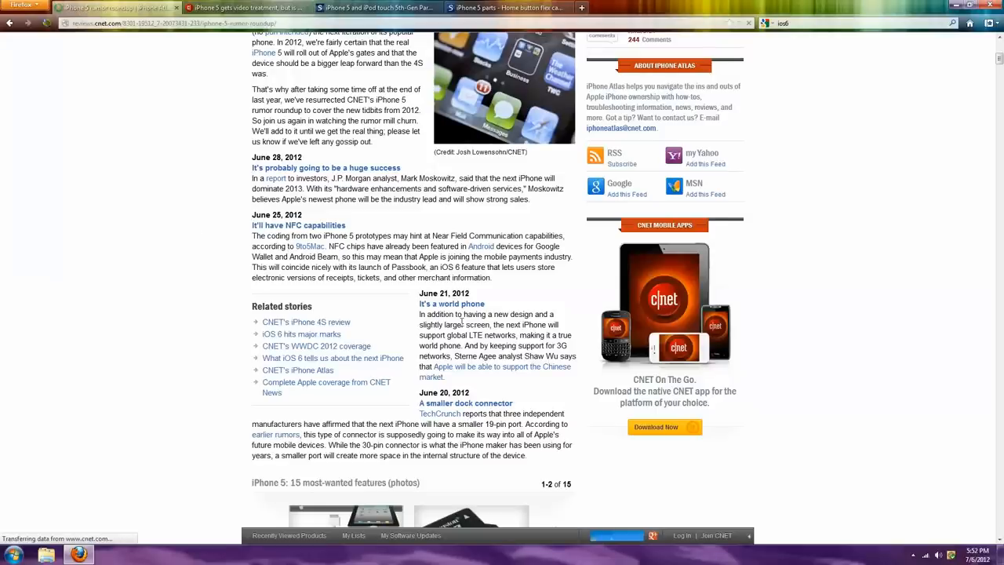
double_click(480, 335)
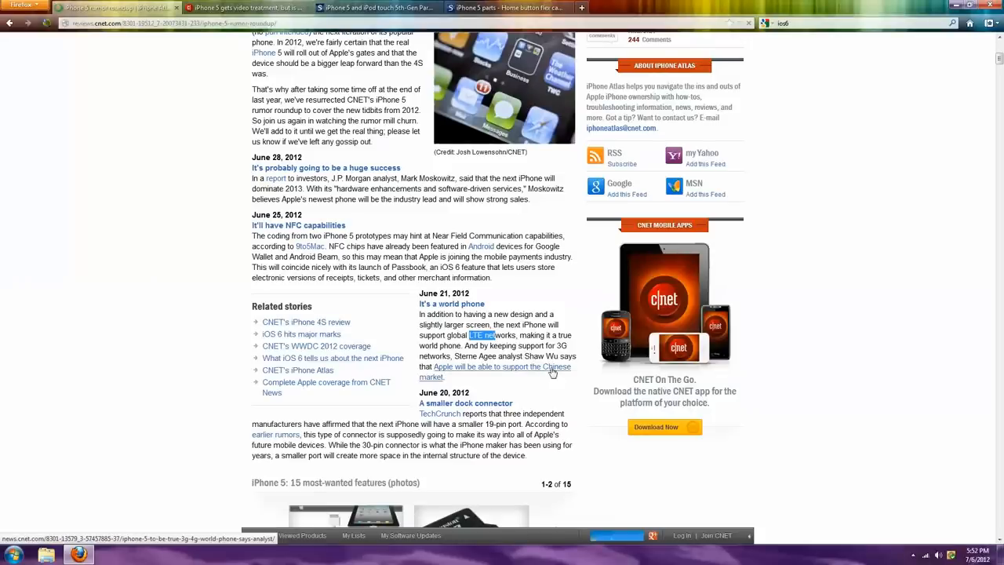
mouse_move(137, 325)
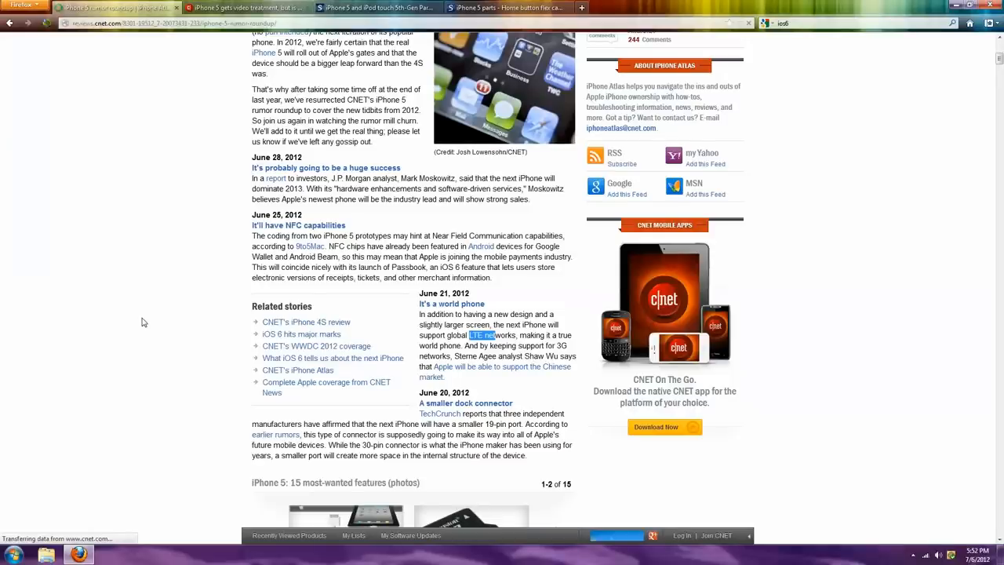
scroll(up, 3)
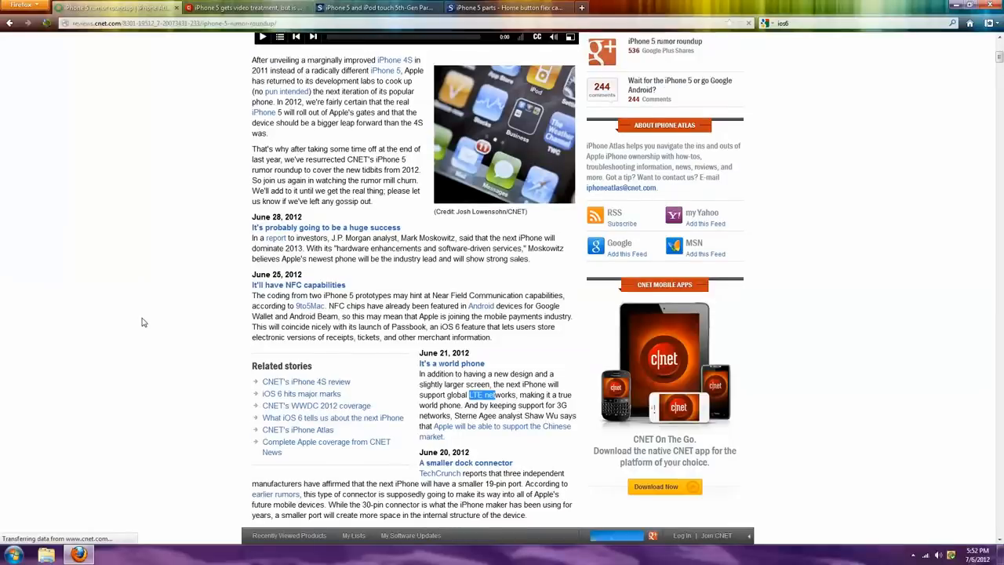
scroll(up, 3)
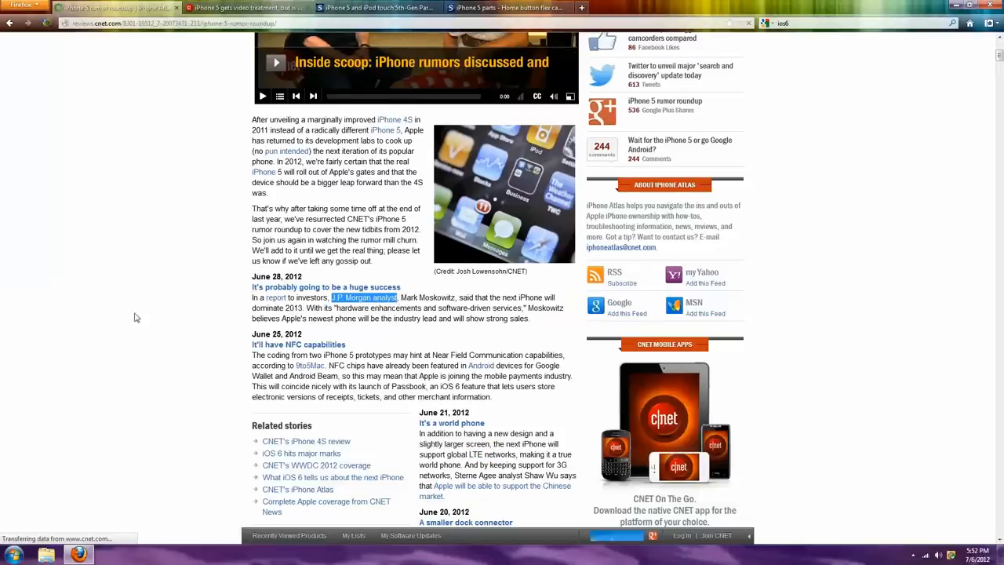
scroll(up, 3)
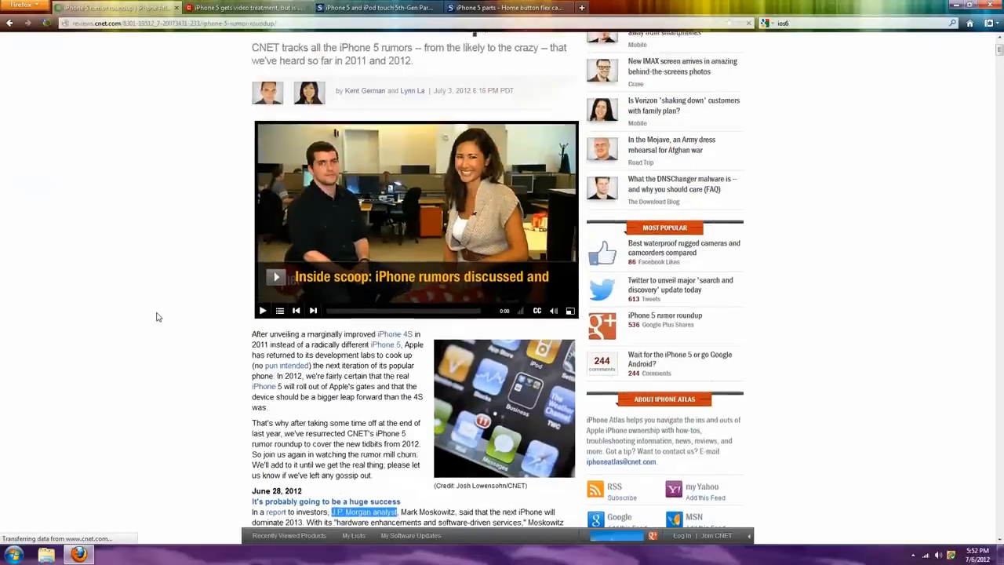
scroll(down, 3)
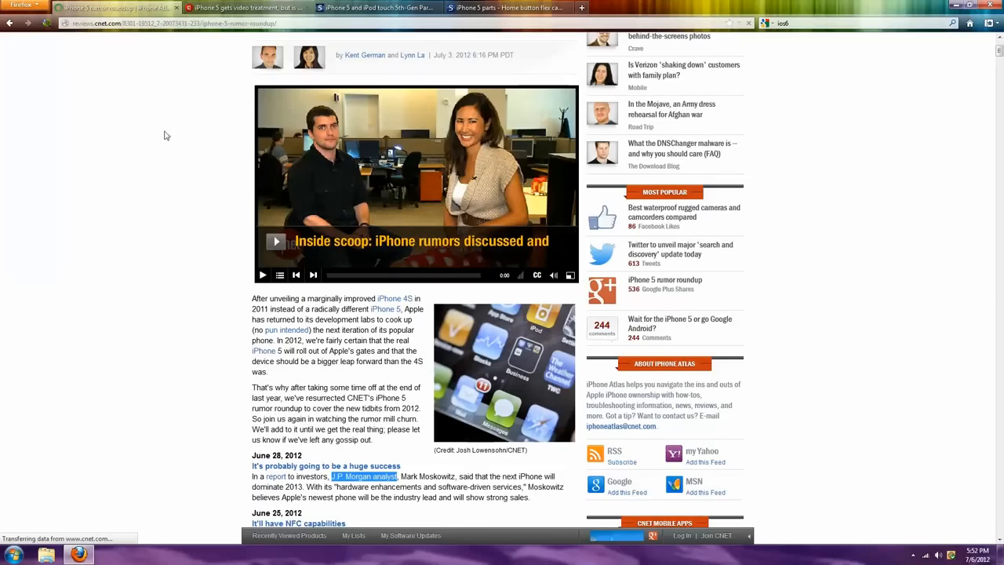
click(247, 7)
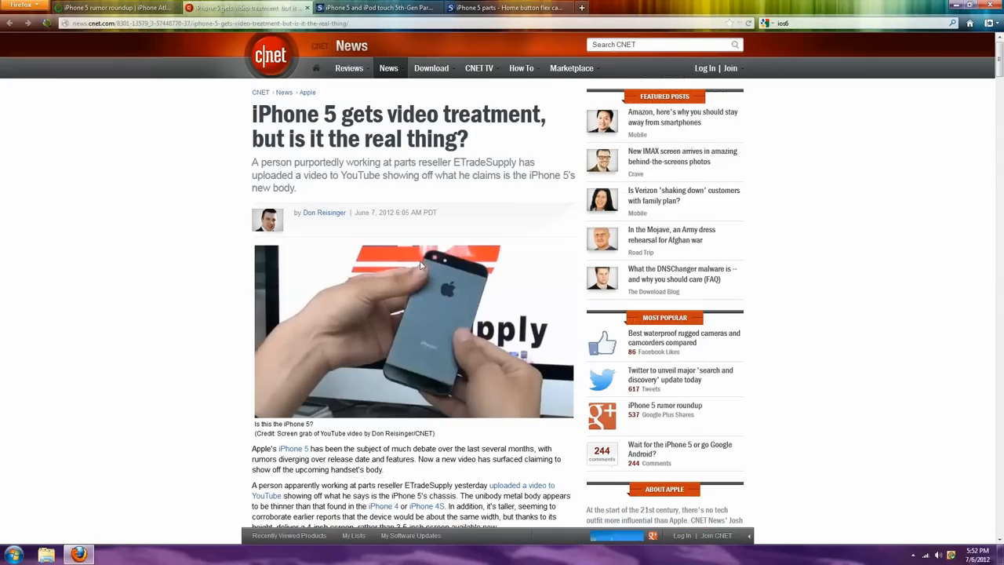
click(117, 8)
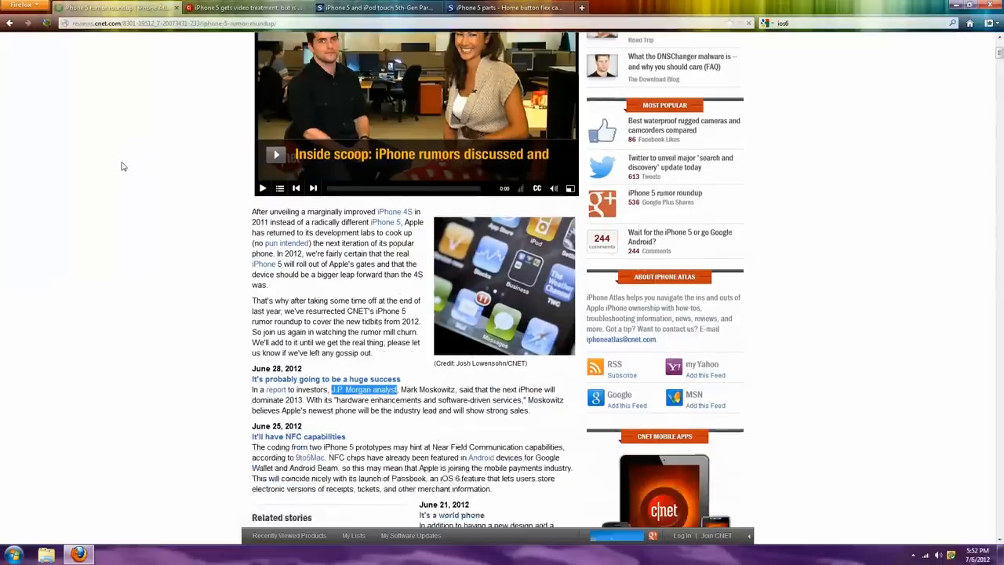
scroll(down, 3)
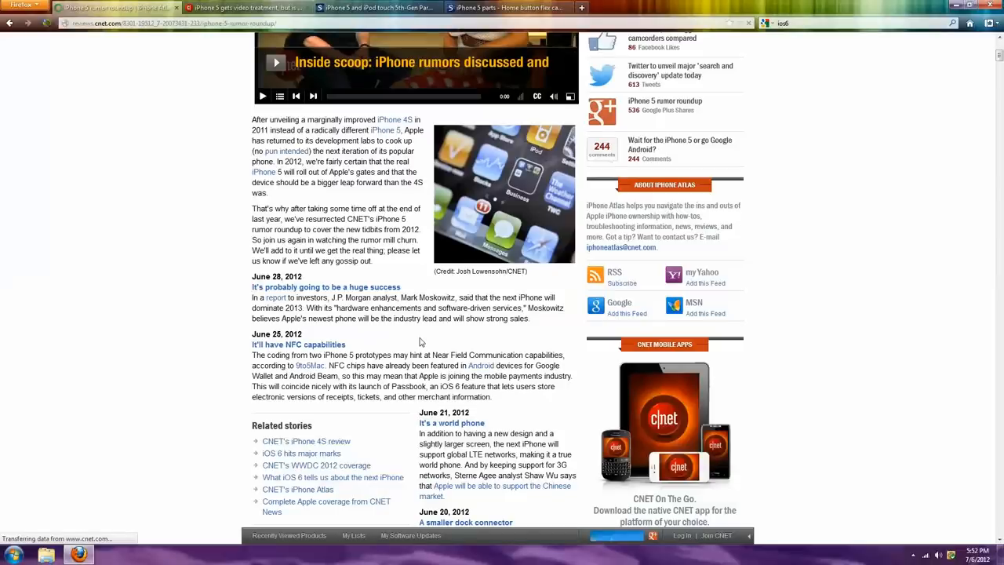
double_click(443, 354)
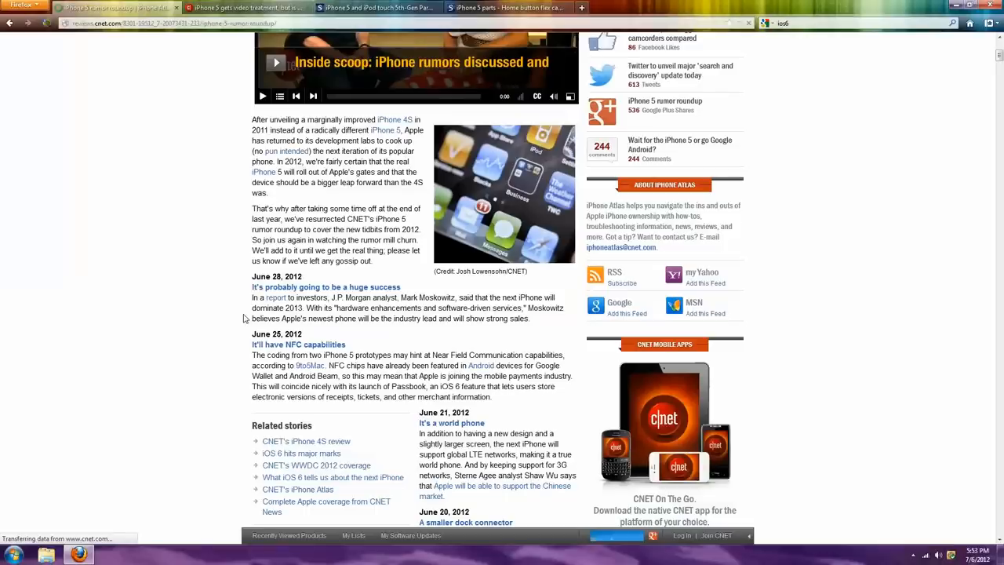
mouse_move(203, 303)
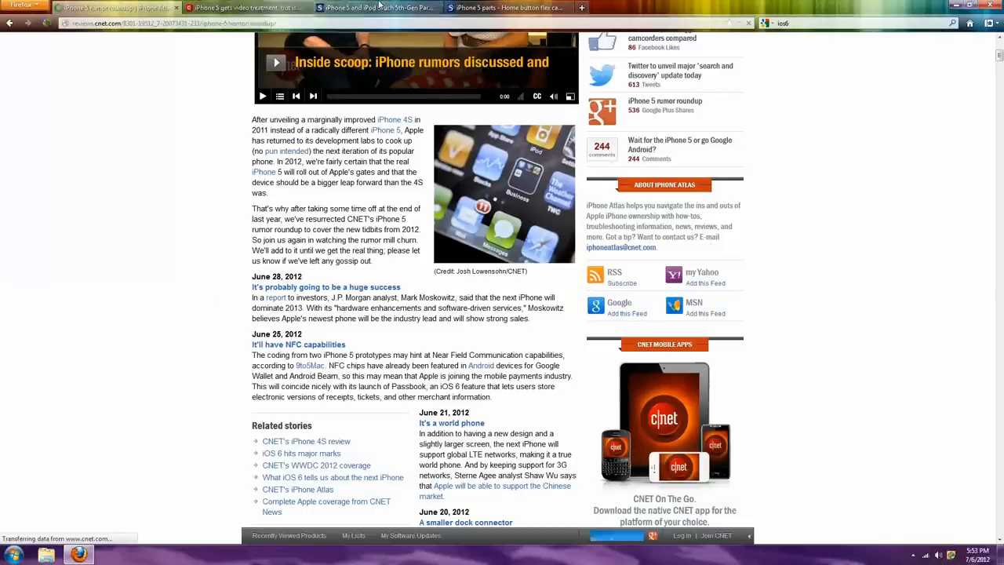
click(376, 7)
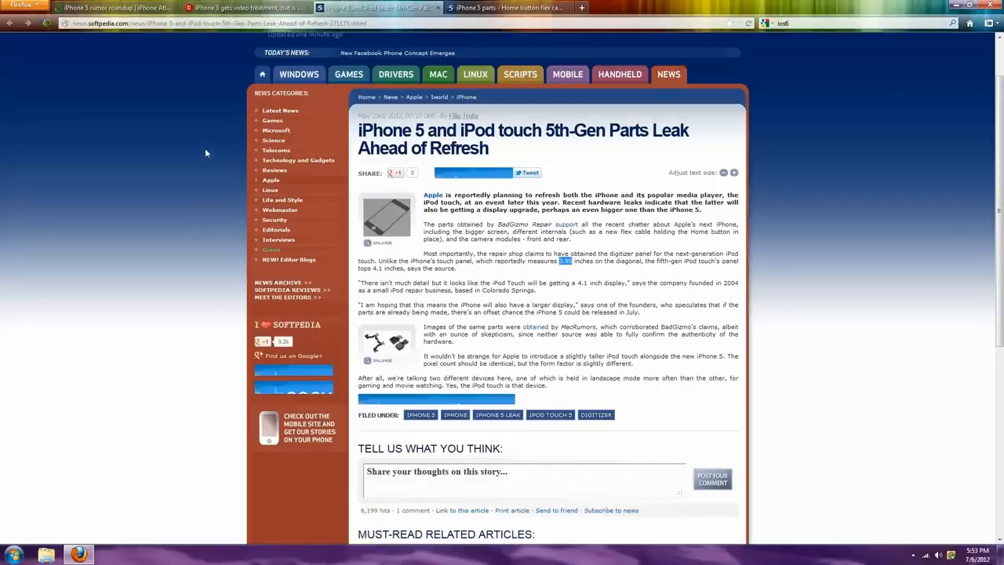
mouse_move(201, 139)
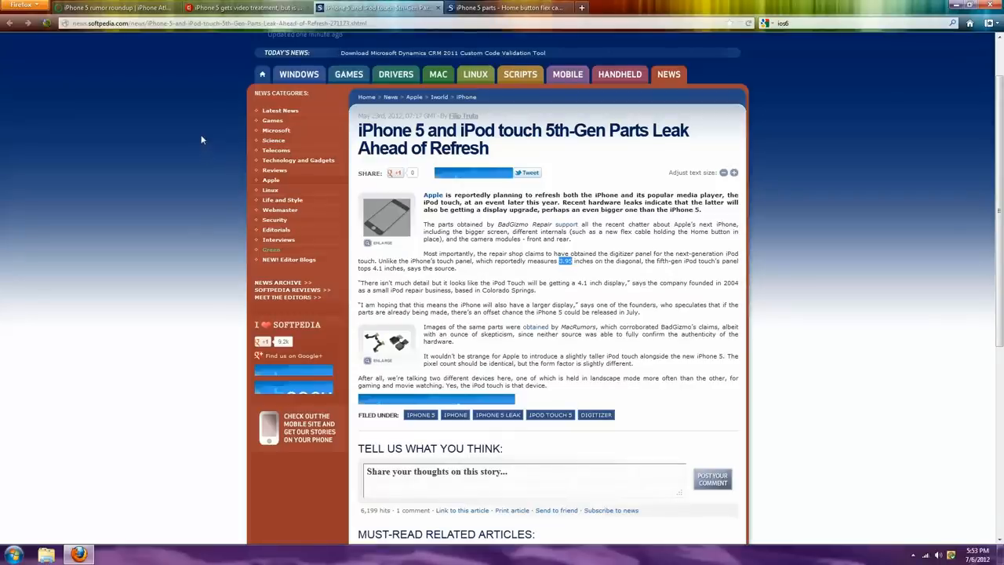
click(118, 7)
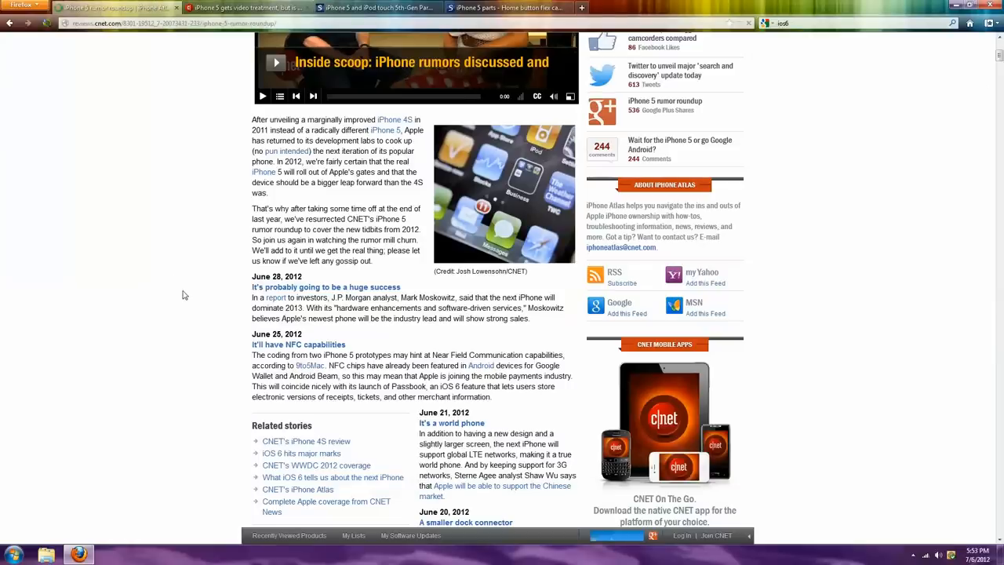
mouse_move(191, 302)
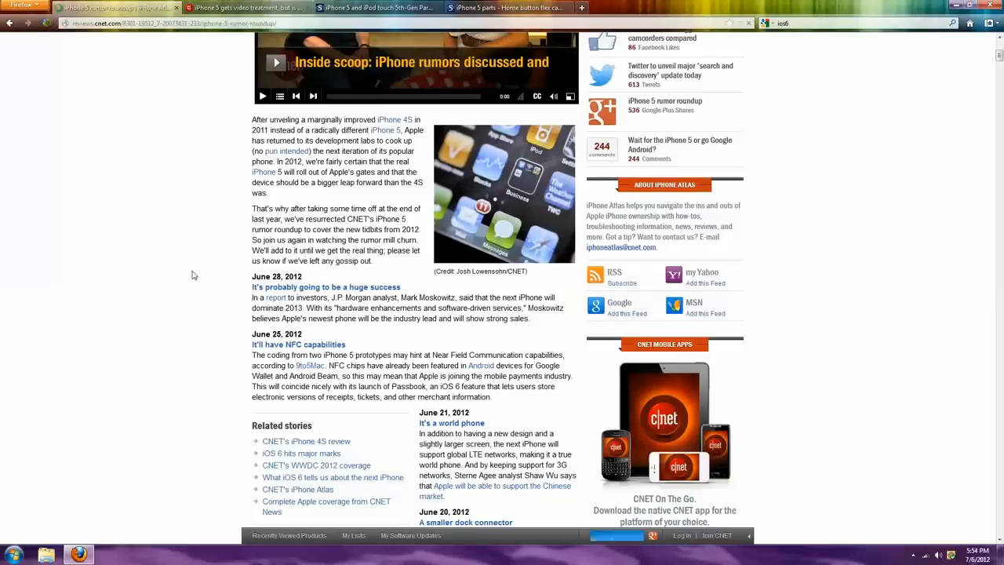
Bring CNET's 'iPhone 5 gets video treatment, but is it the real thing?' tab forward.
click(247, 7)
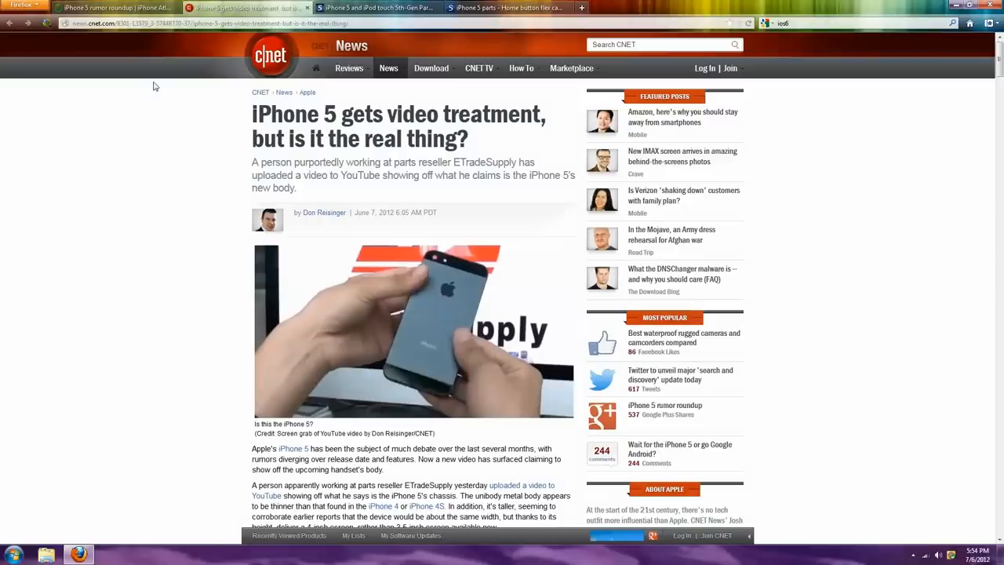
mouse_move(176, 134)
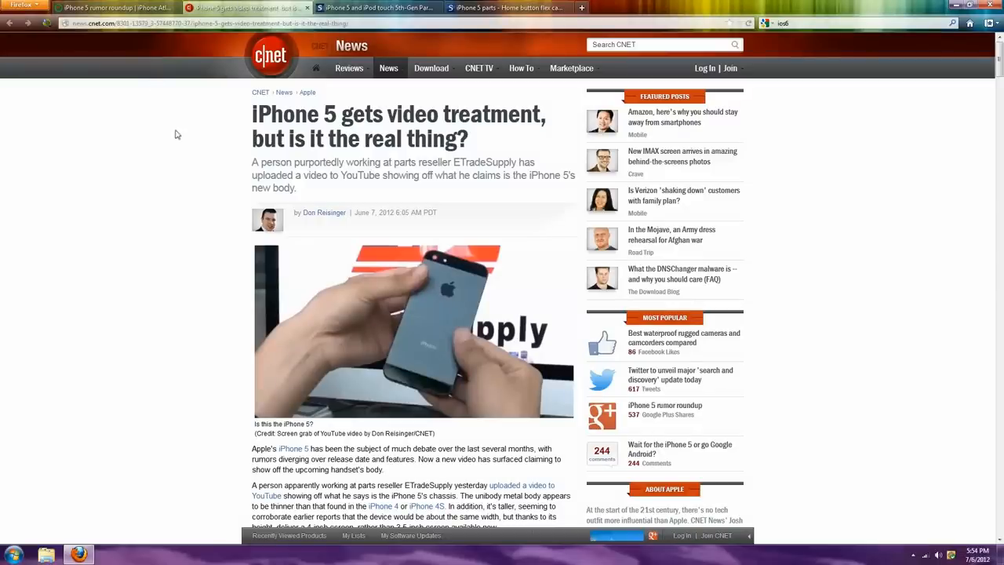
mouse_move(194, 143)
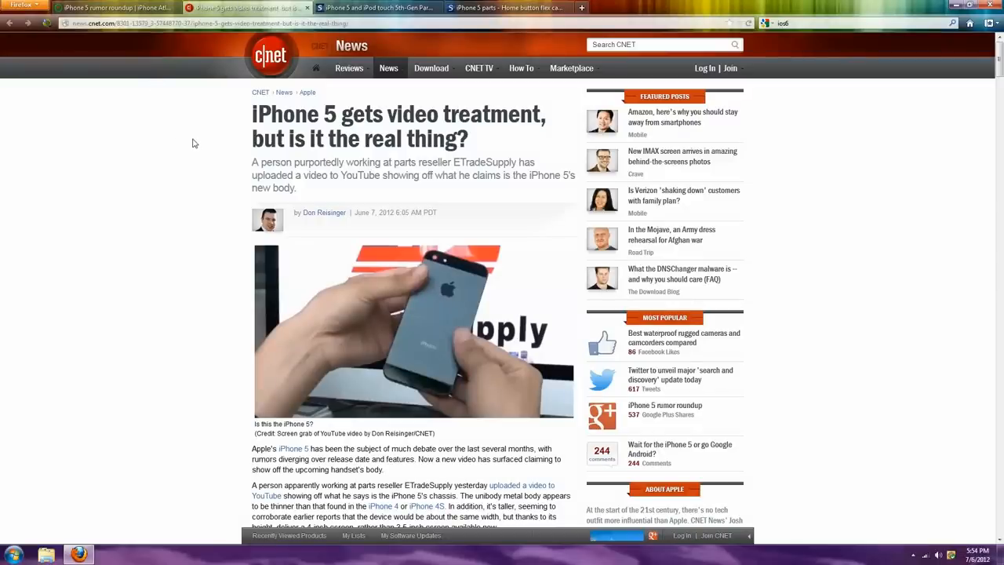